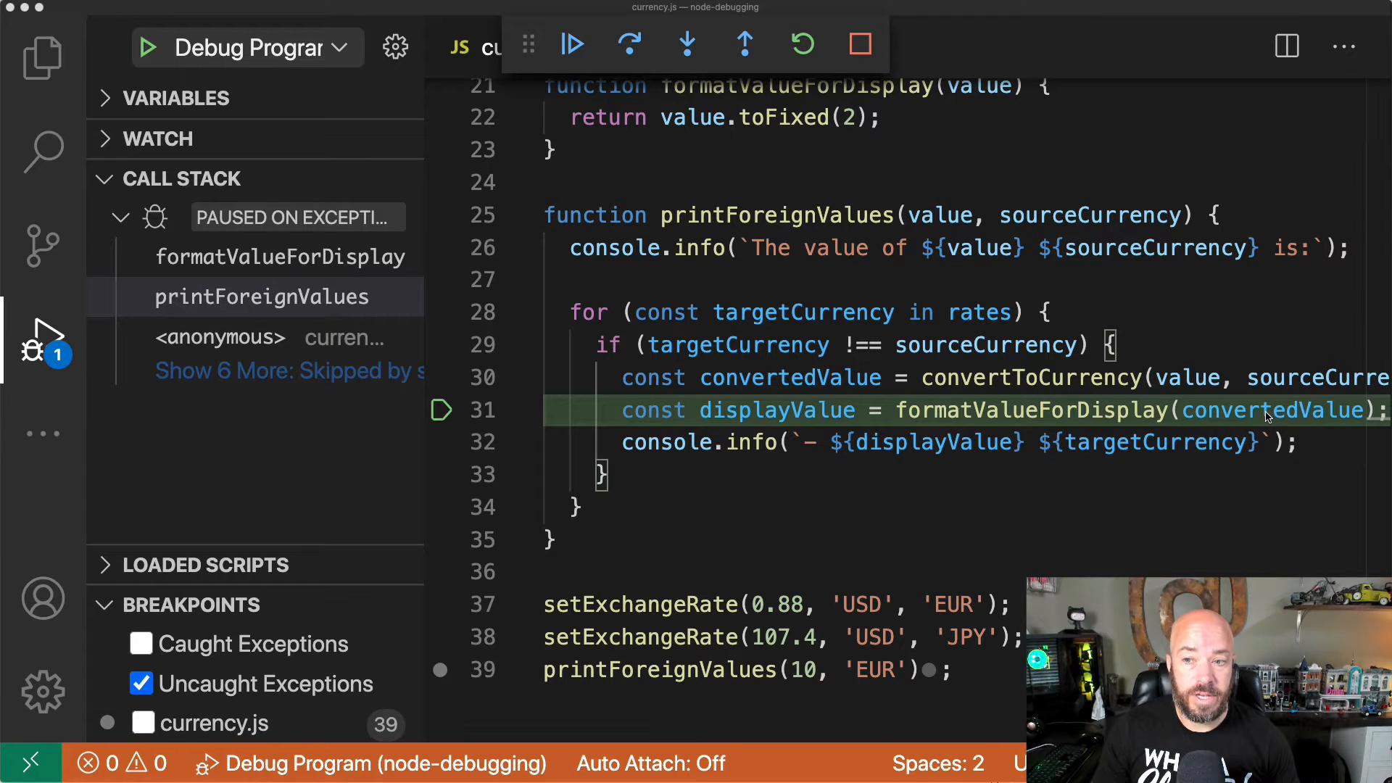
mouse_move(1260, 410)
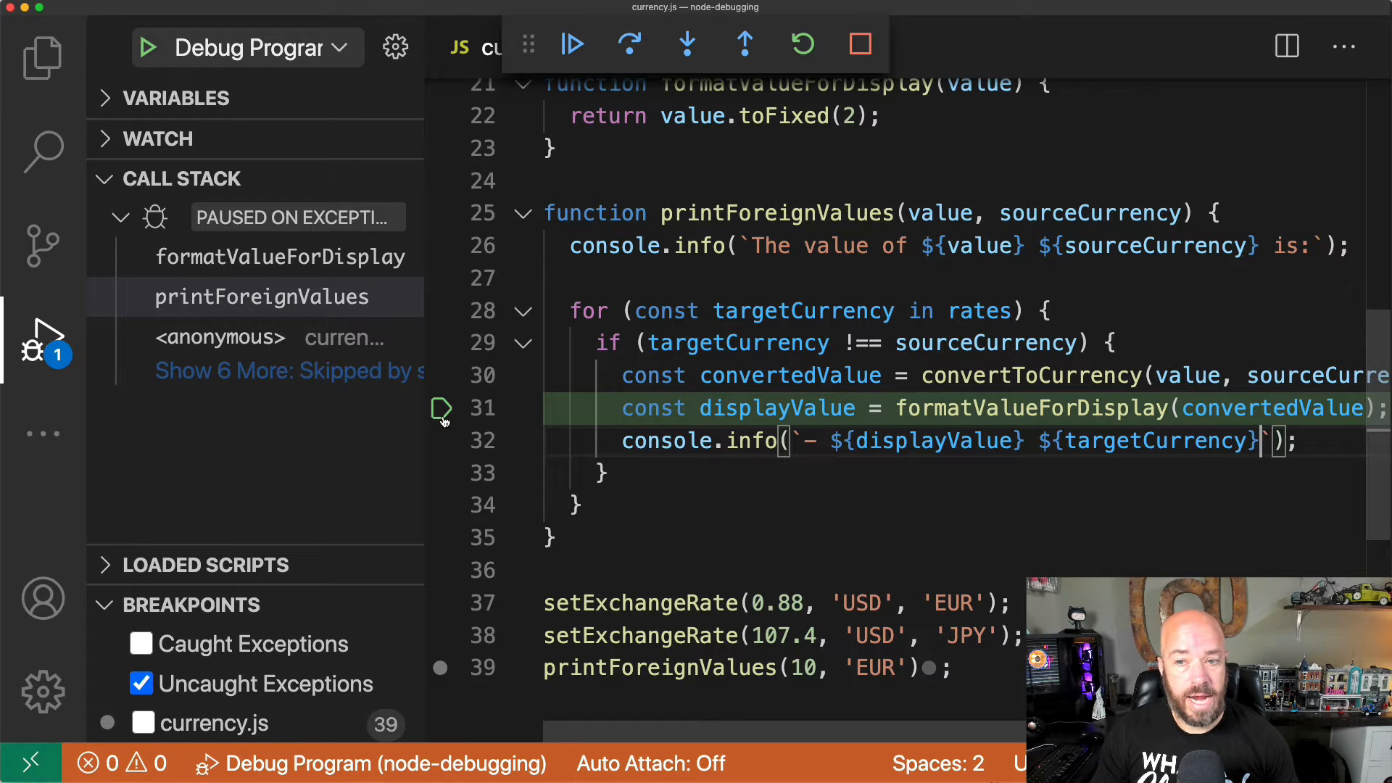
mouse_move(1271, 407)
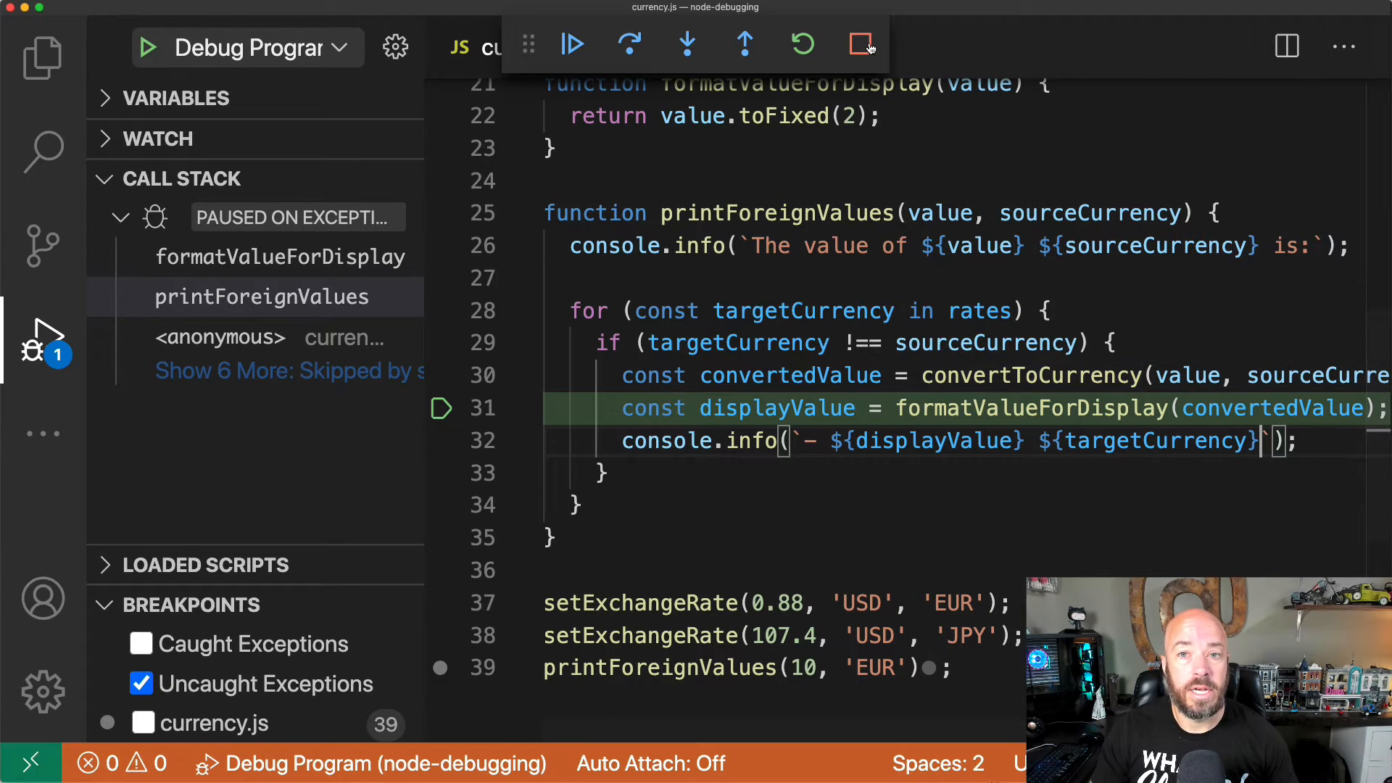
Stop the paused debug session and turn off breaking on Uncaught Exceptions.
click(860, 45)
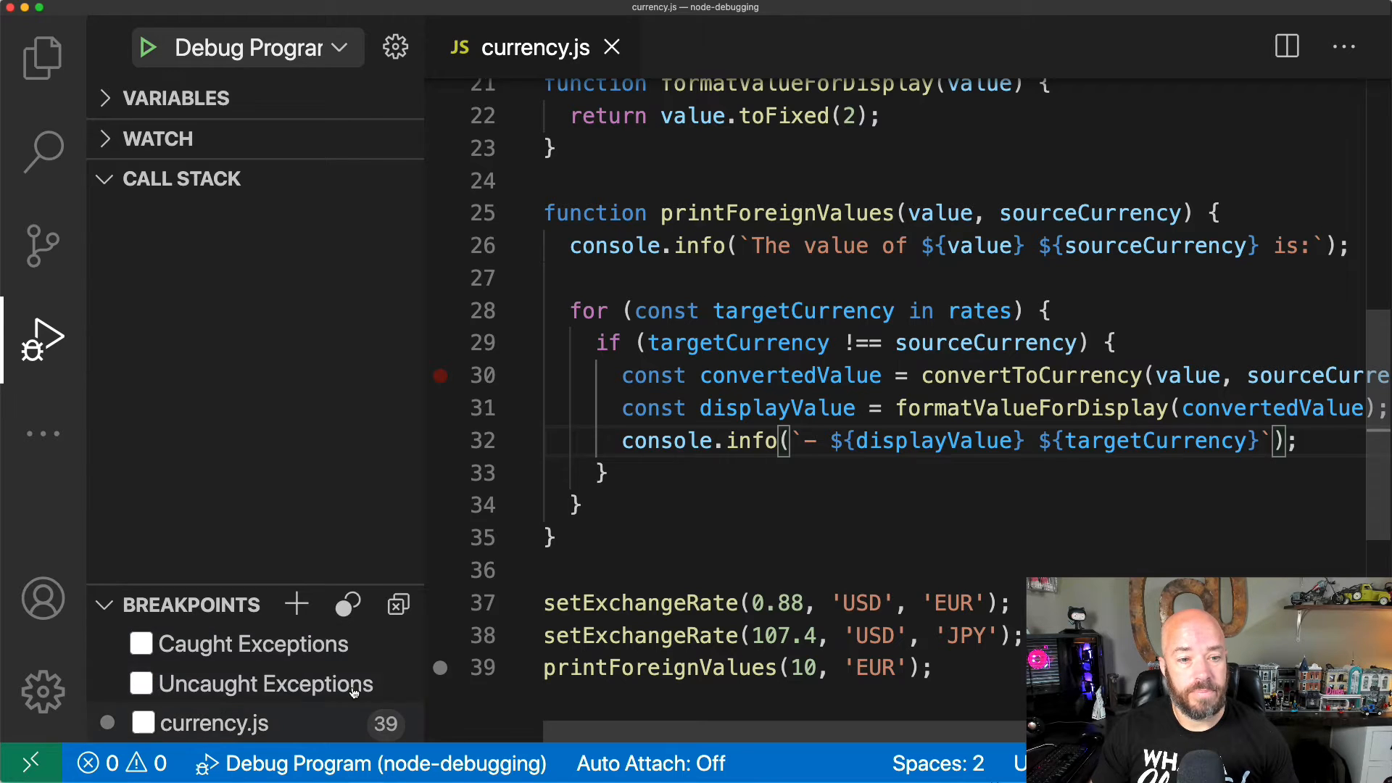
click(441, 408)
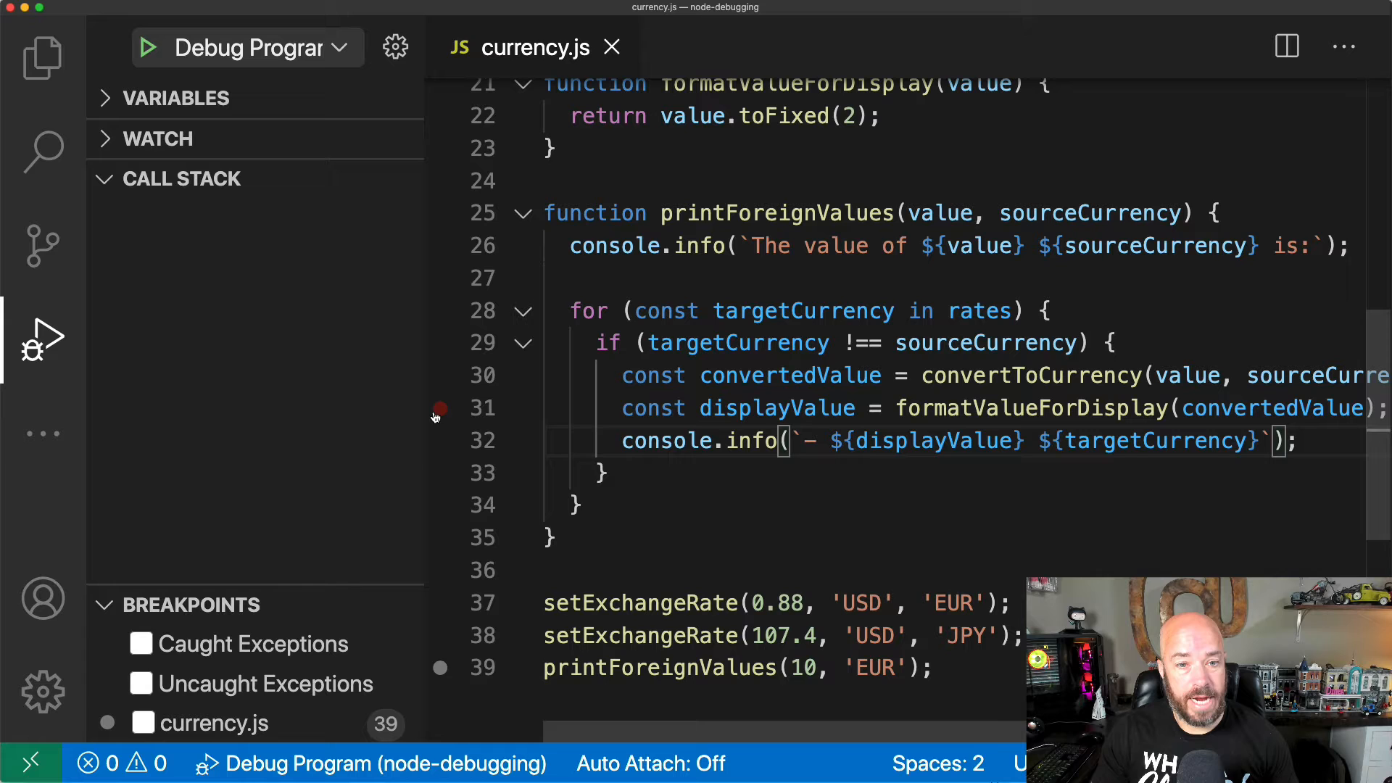
click(441, 408)
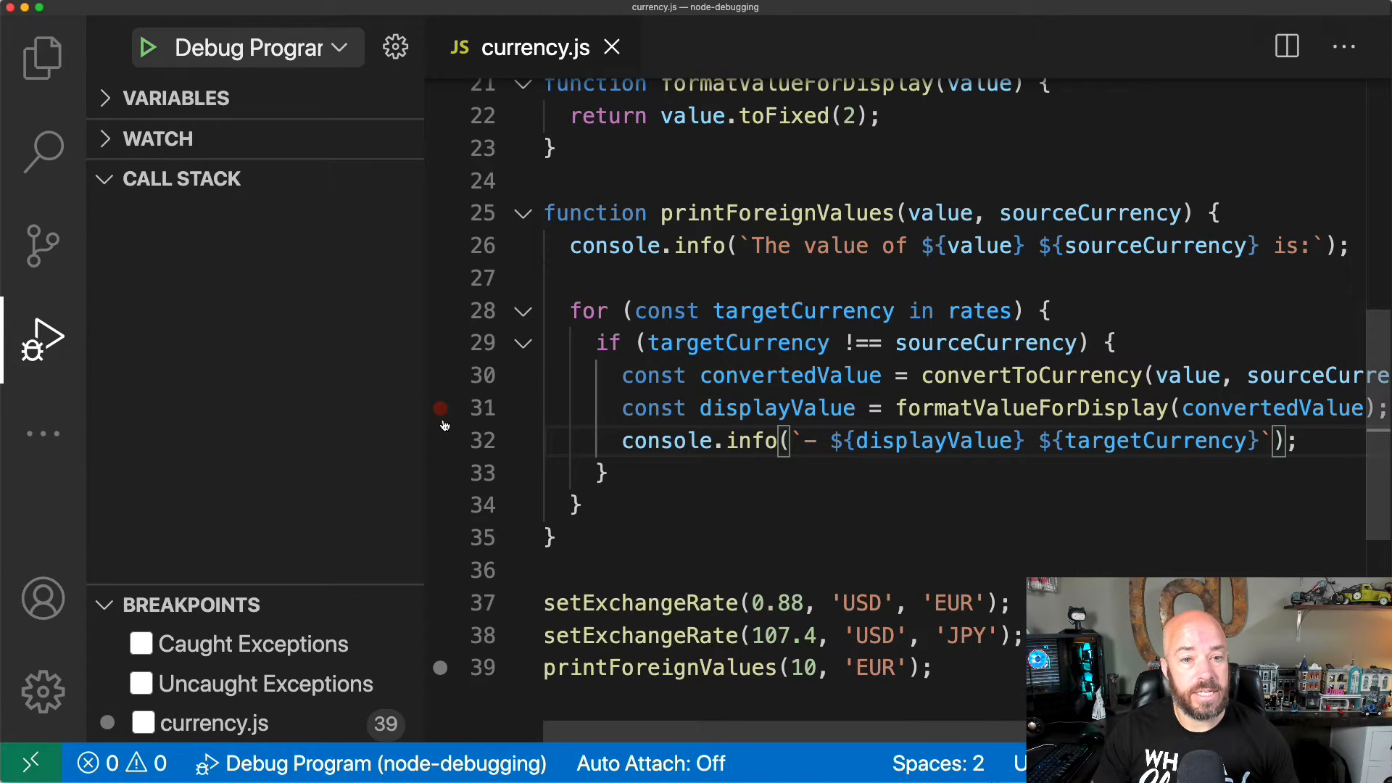
Add a conditional breakpoint on line 31 with condition convertedValue===undefined.
right_click(440, 409)
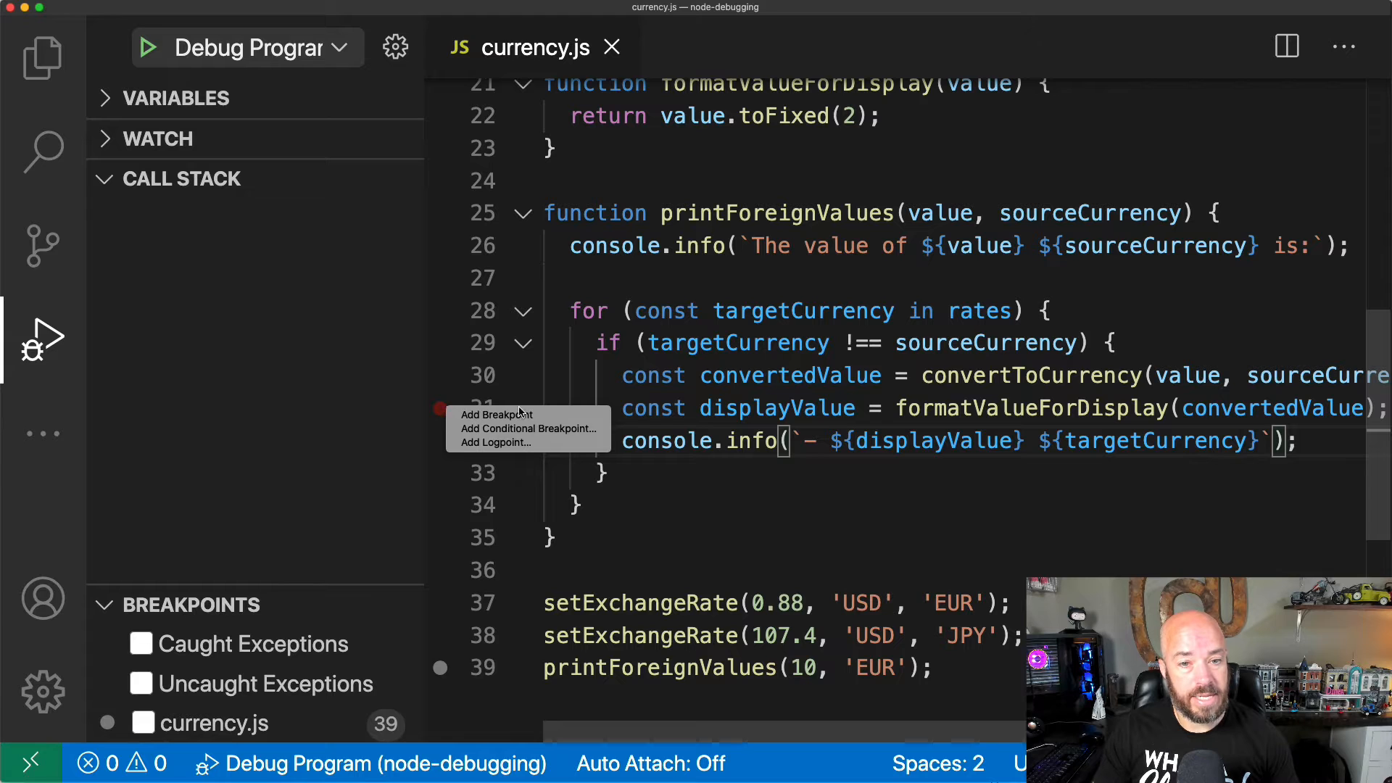
click(527, 429)
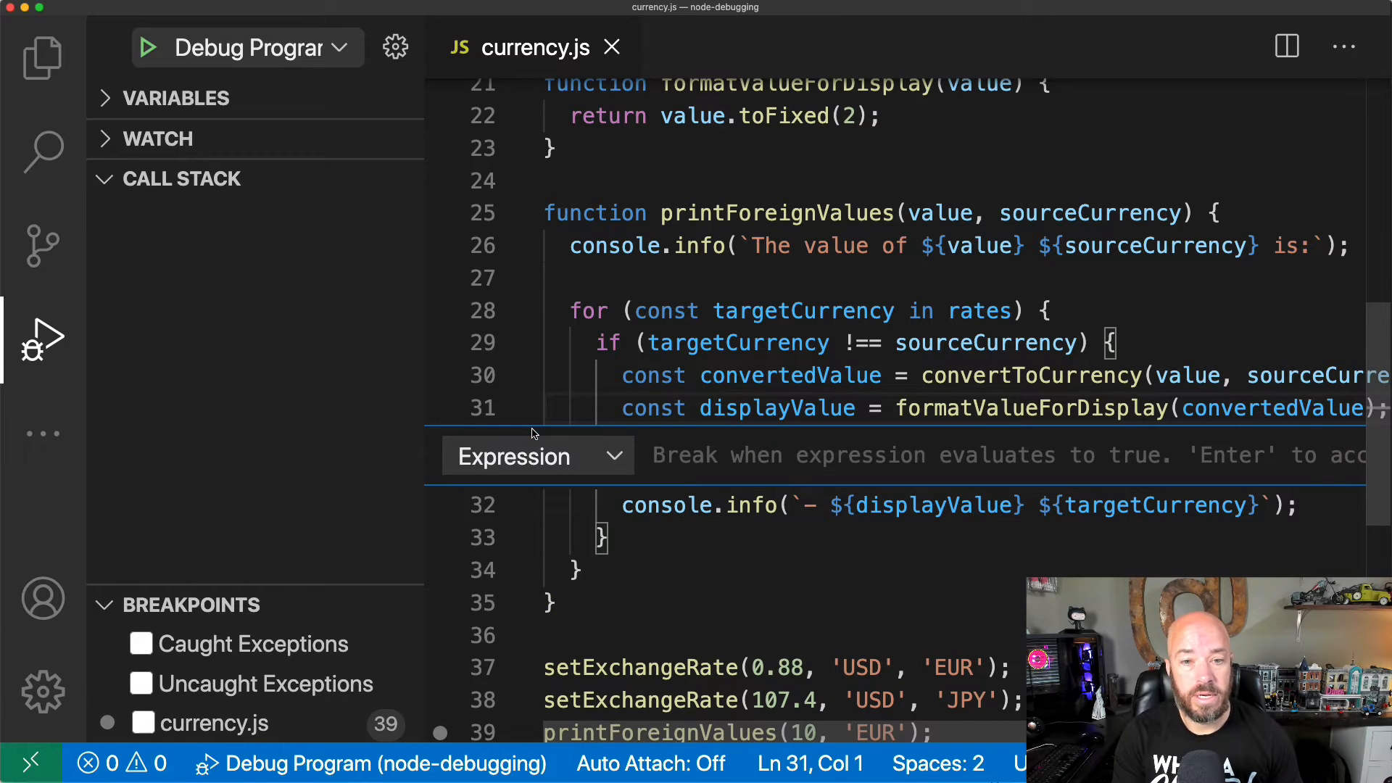
text(convertedValue===)
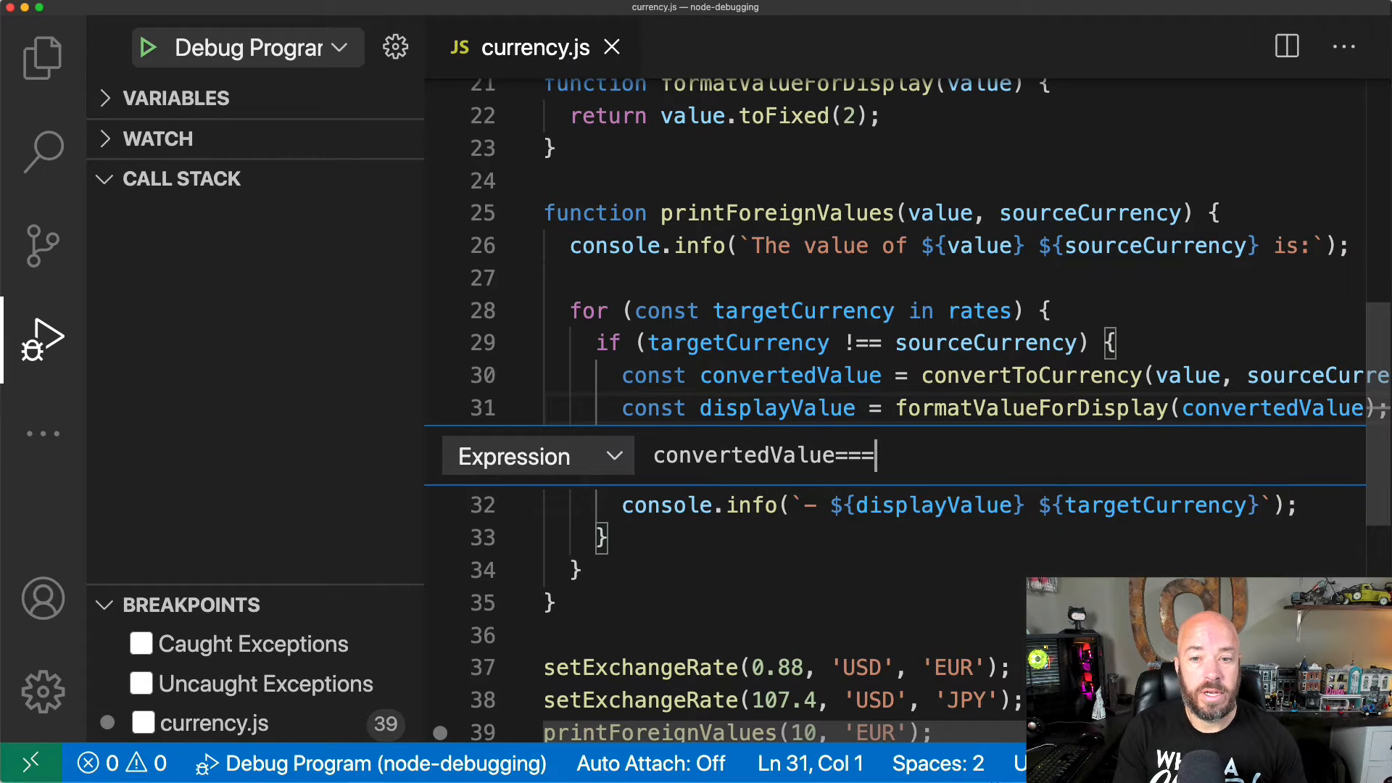
text(undefin)
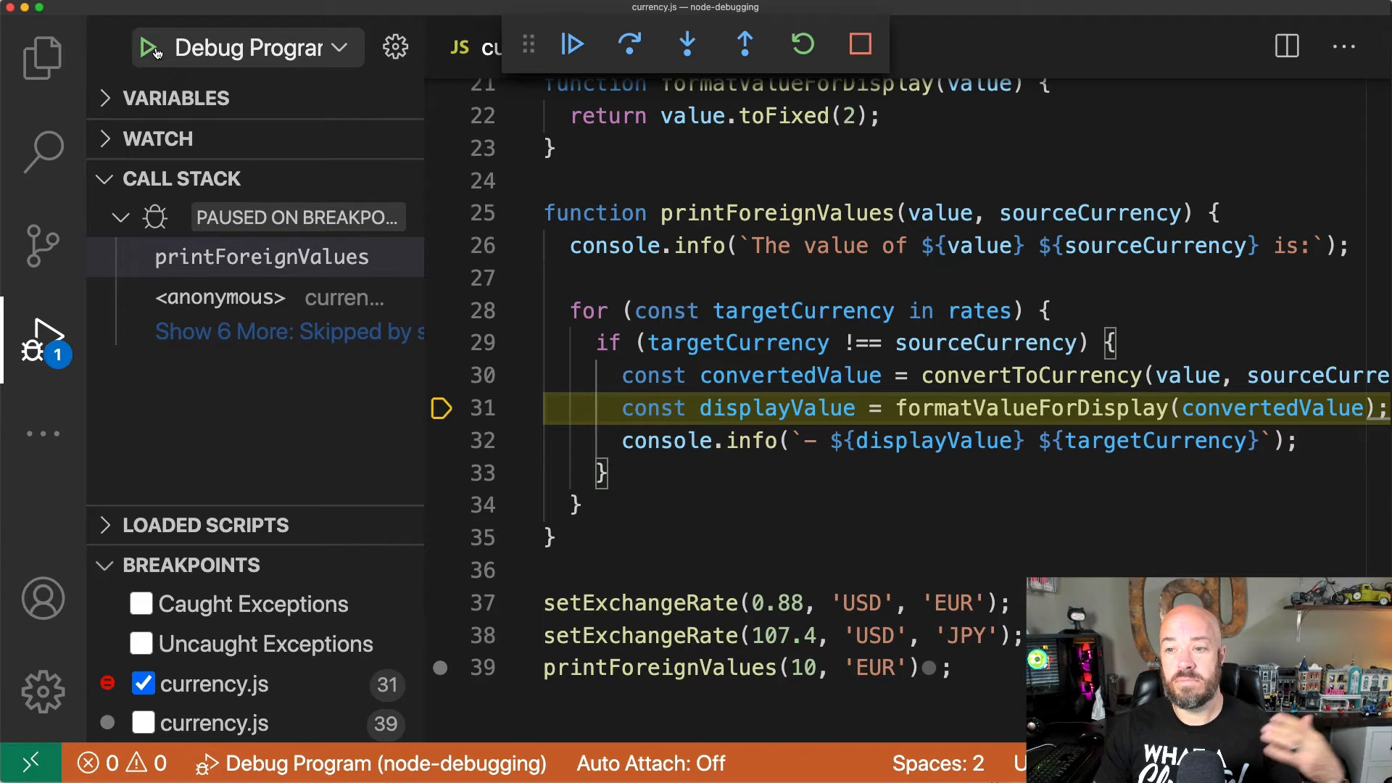
mouse_move(150, 46)
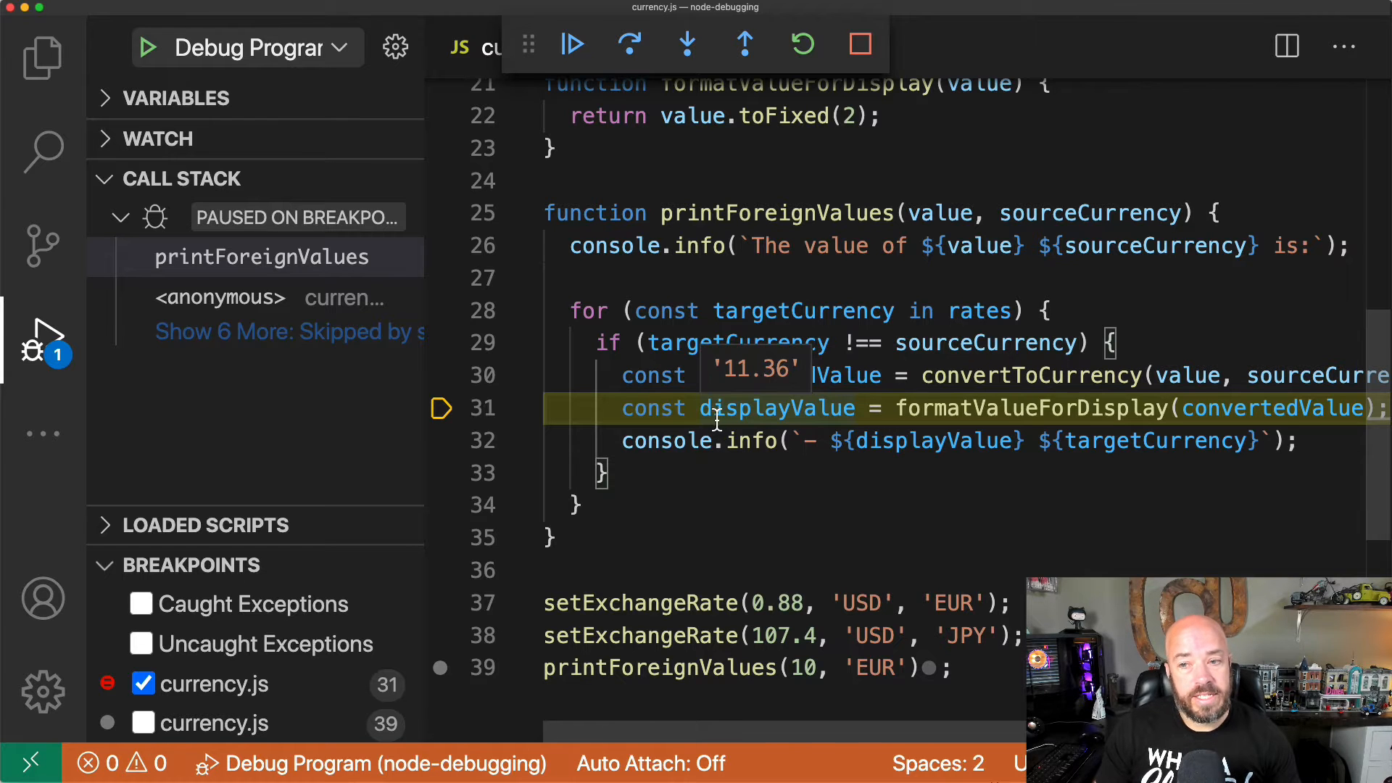
mouse_move(594, 559)
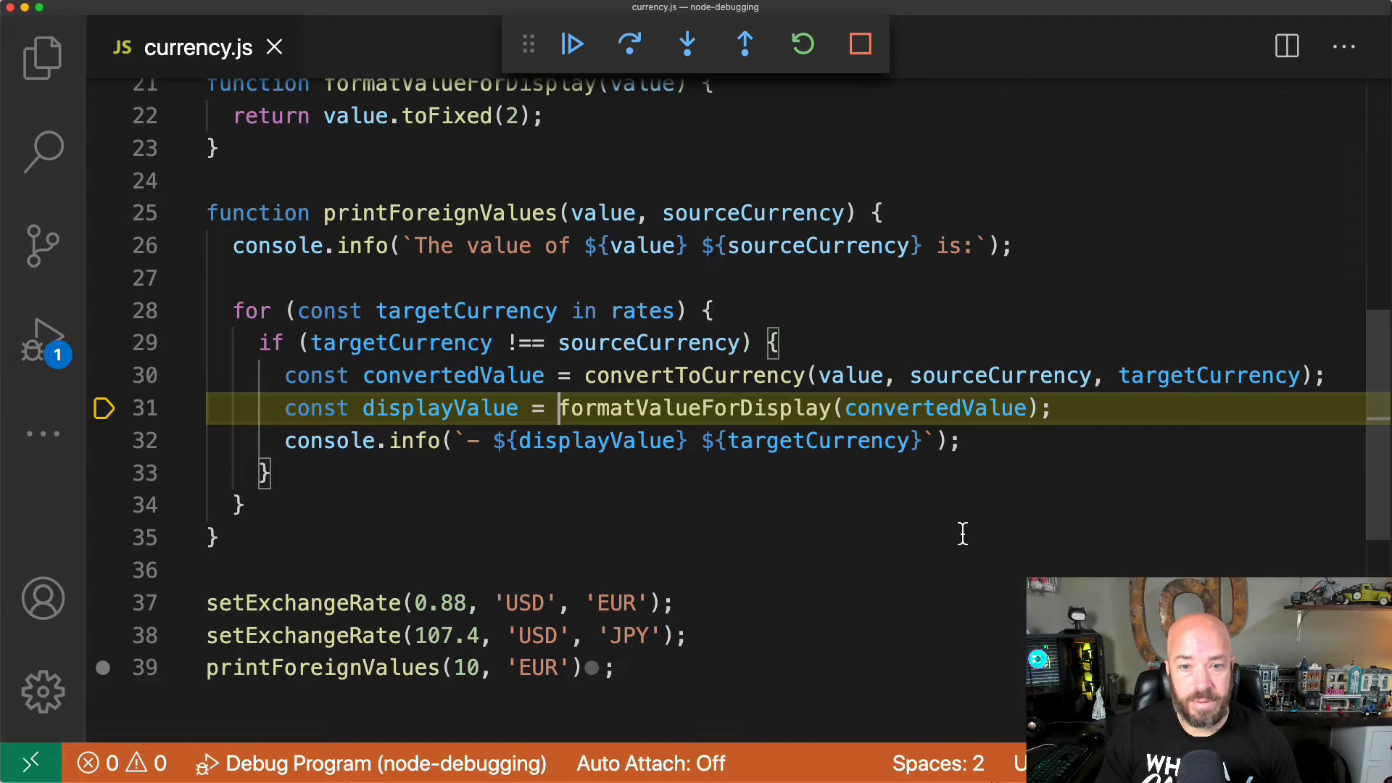
mouse_move(1038, 332)
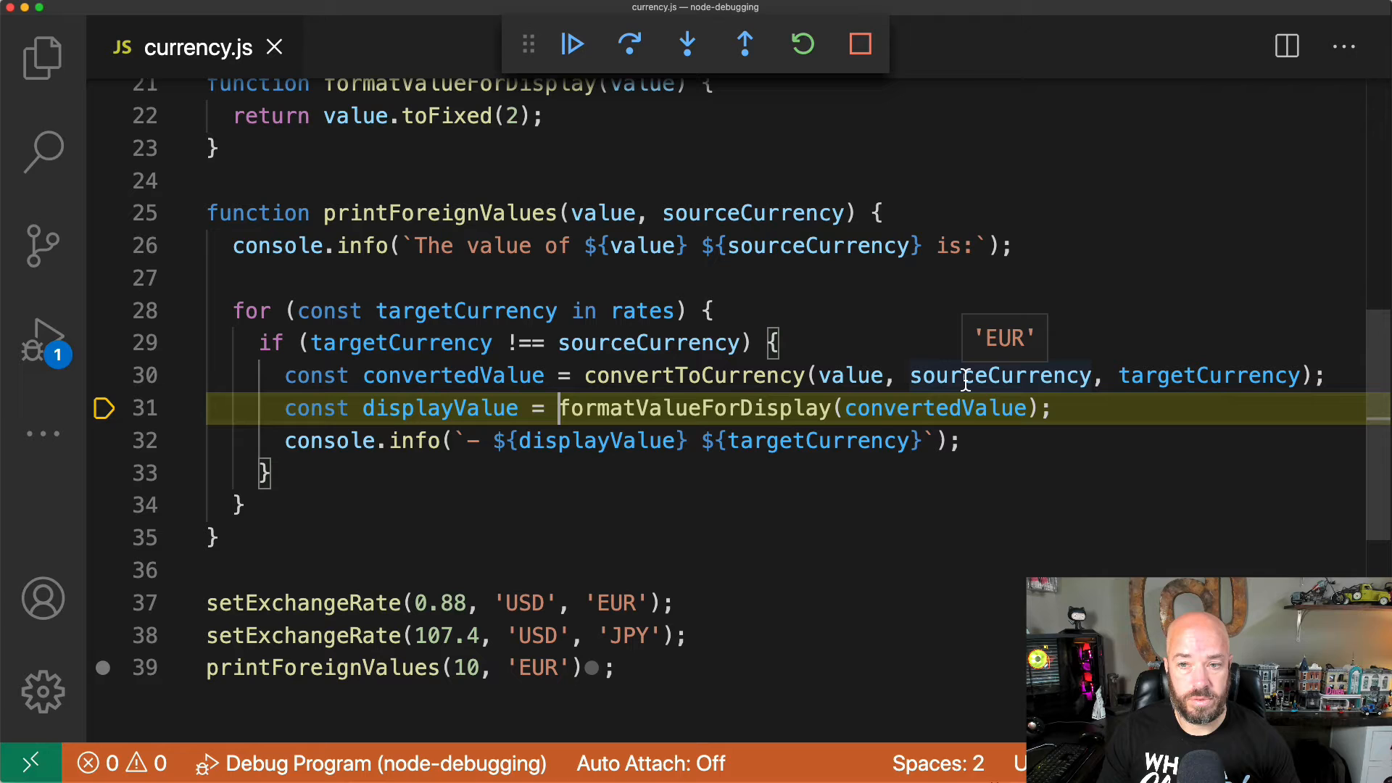
mouse_move(1208, 374)
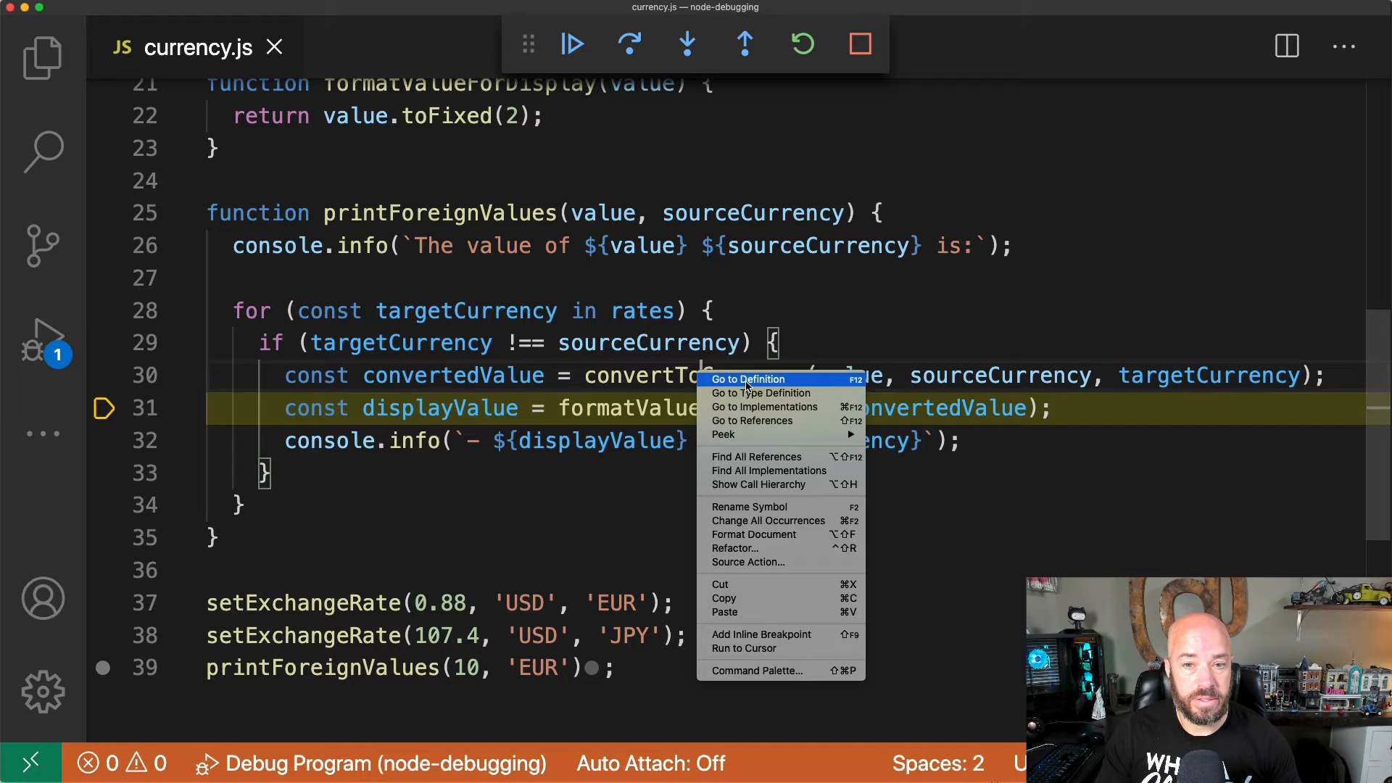
Go to the convertToCurrency definition and expand the rates data tip to its USD entry.
click(748, 379)
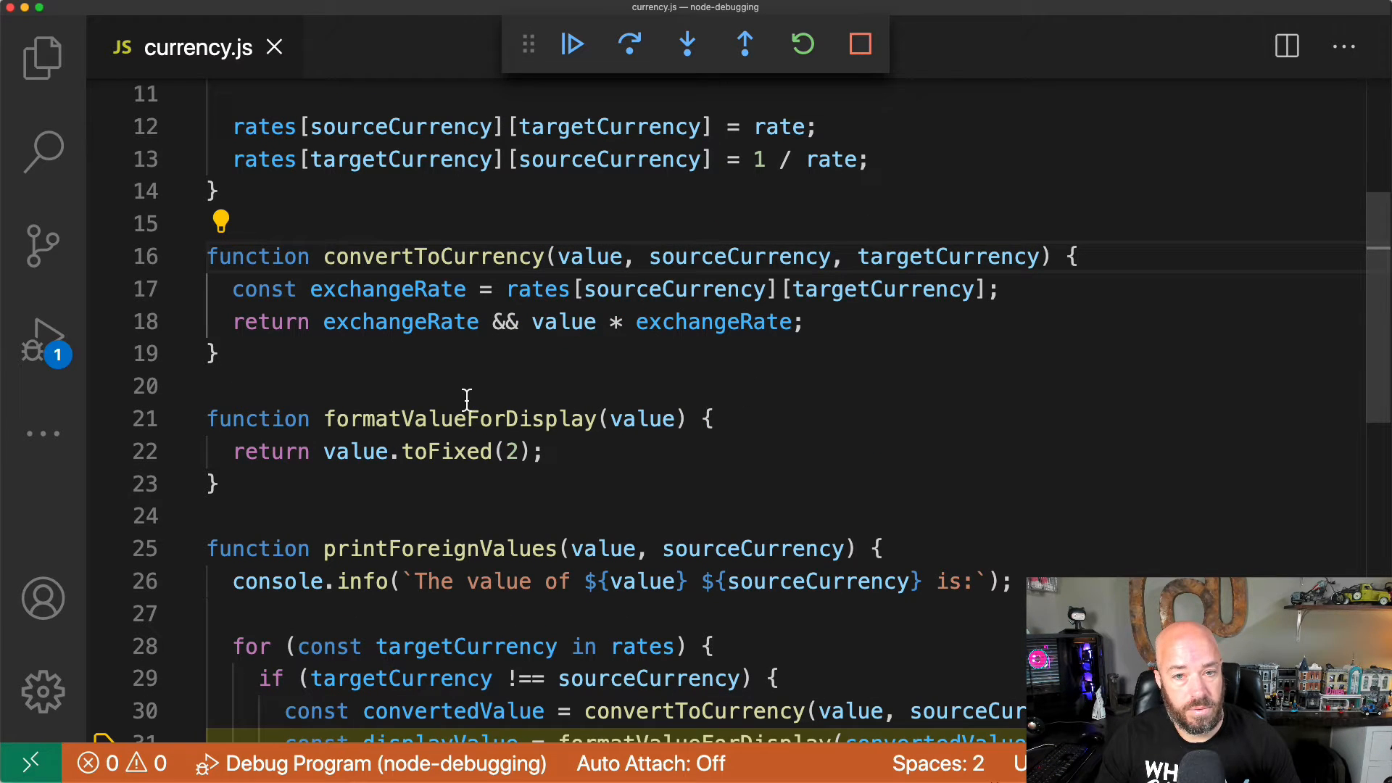
mouse_move(590, 256)
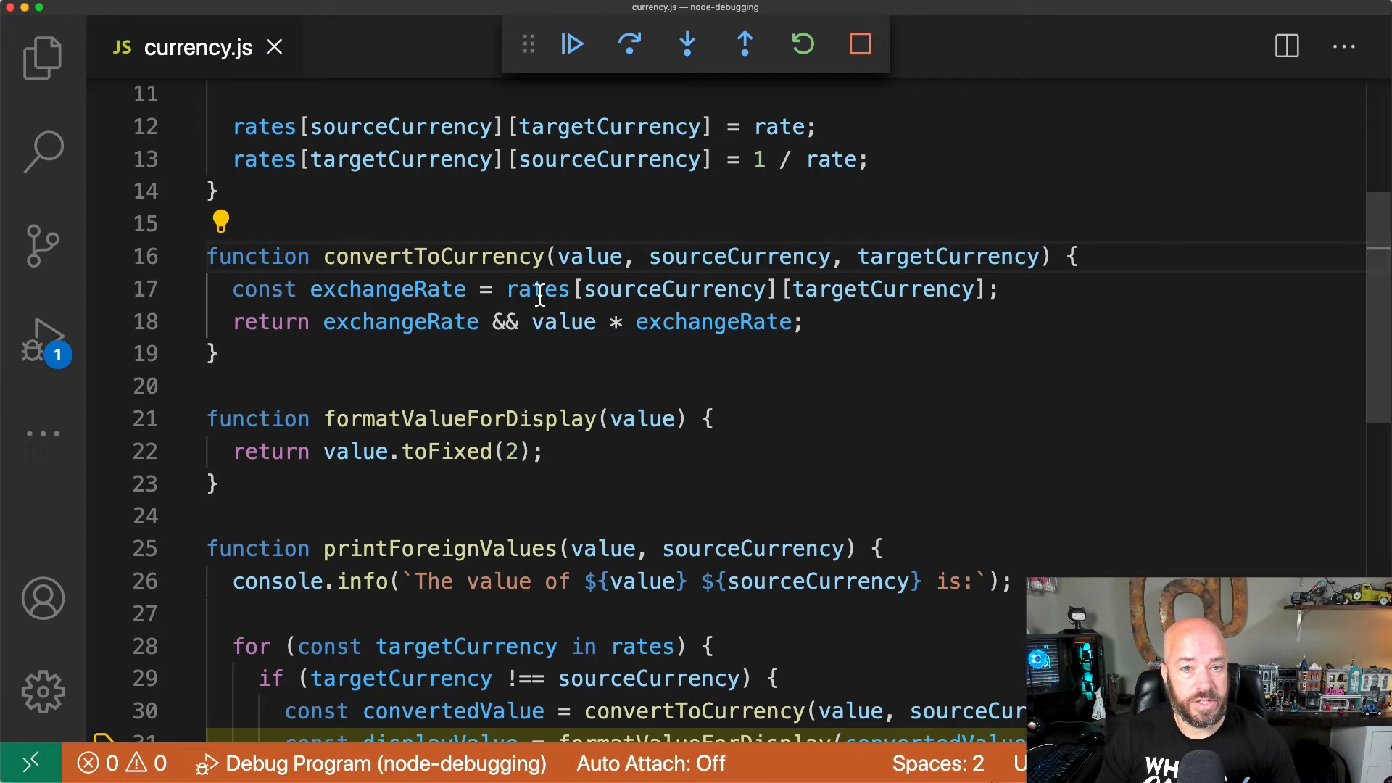
mouse_move(537, 288)
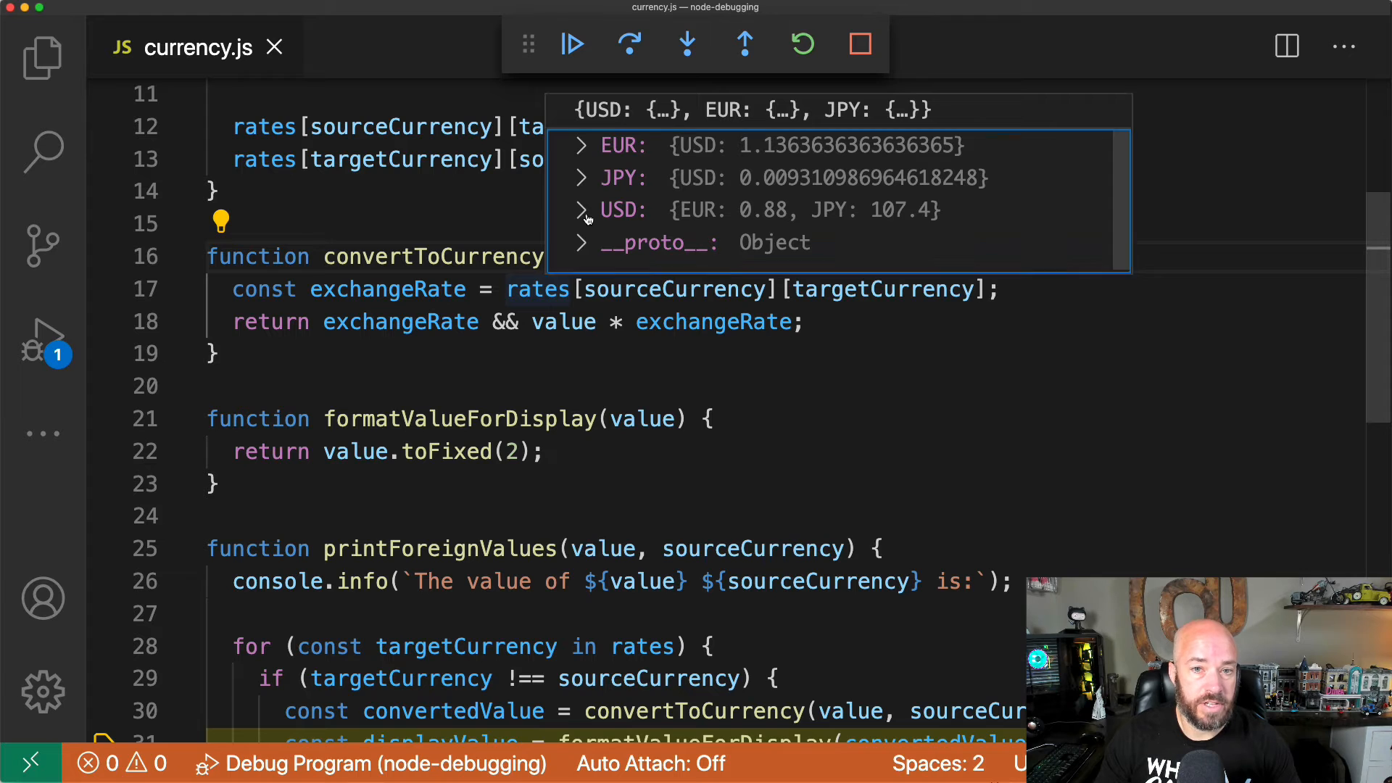
click(581, 211)
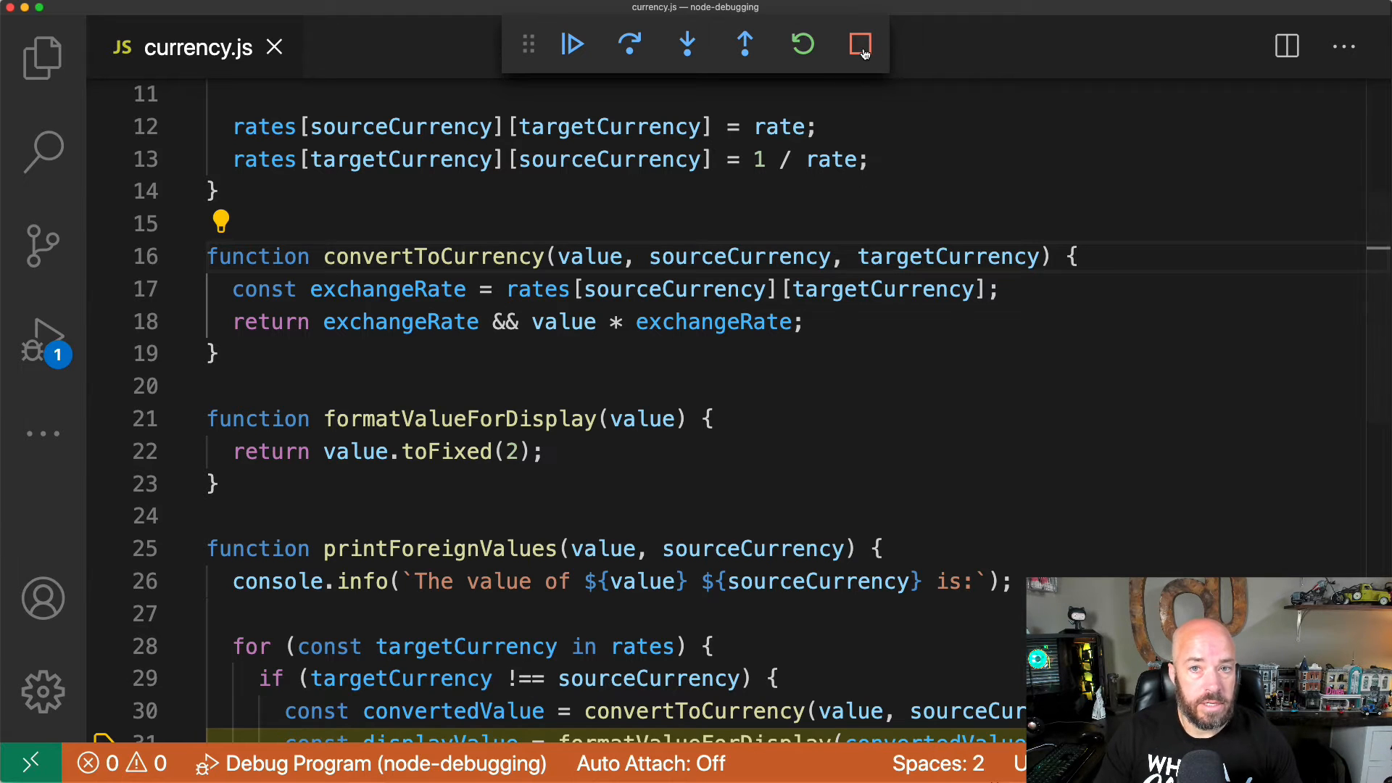
End the debug session and set a breakpoint on line 37's first setExchangeRate call for USD to EUR.
click(859, 44)
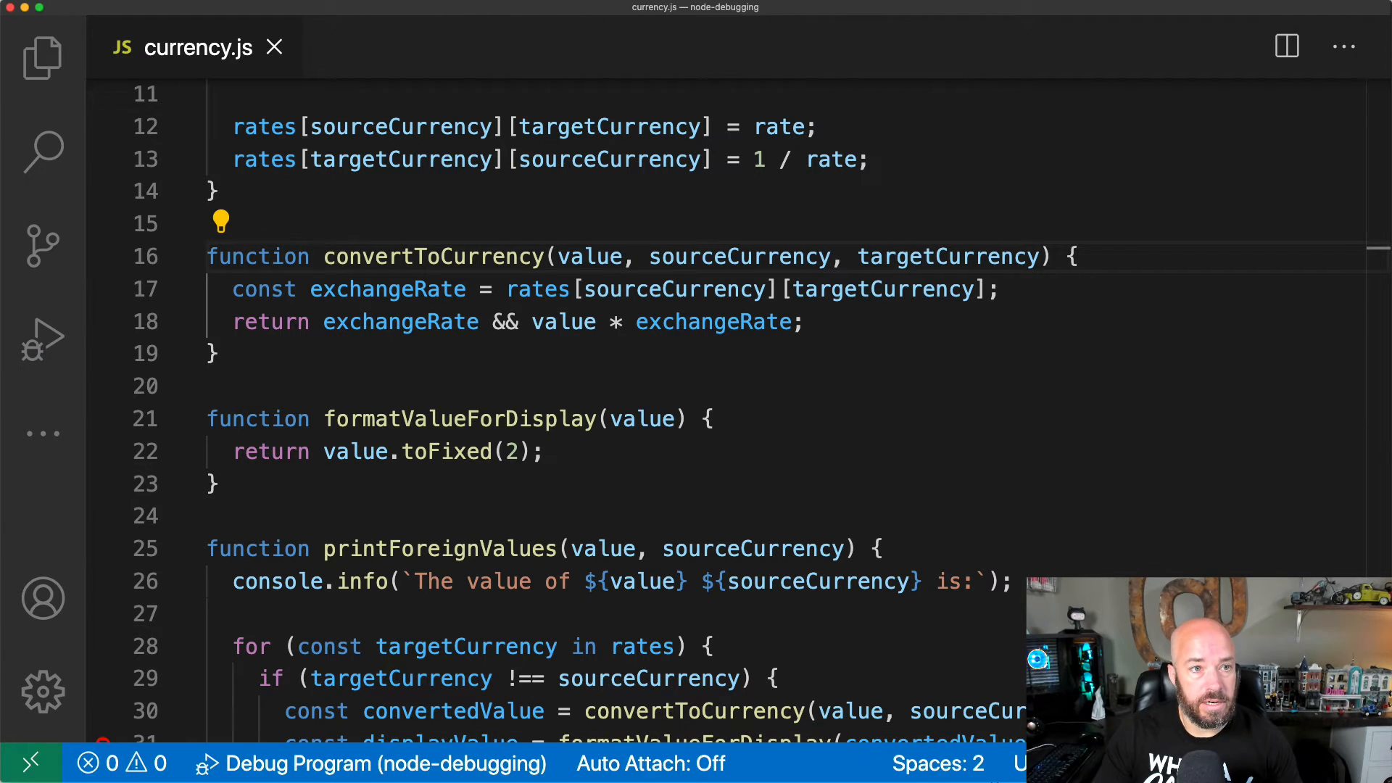
click(42, 338)
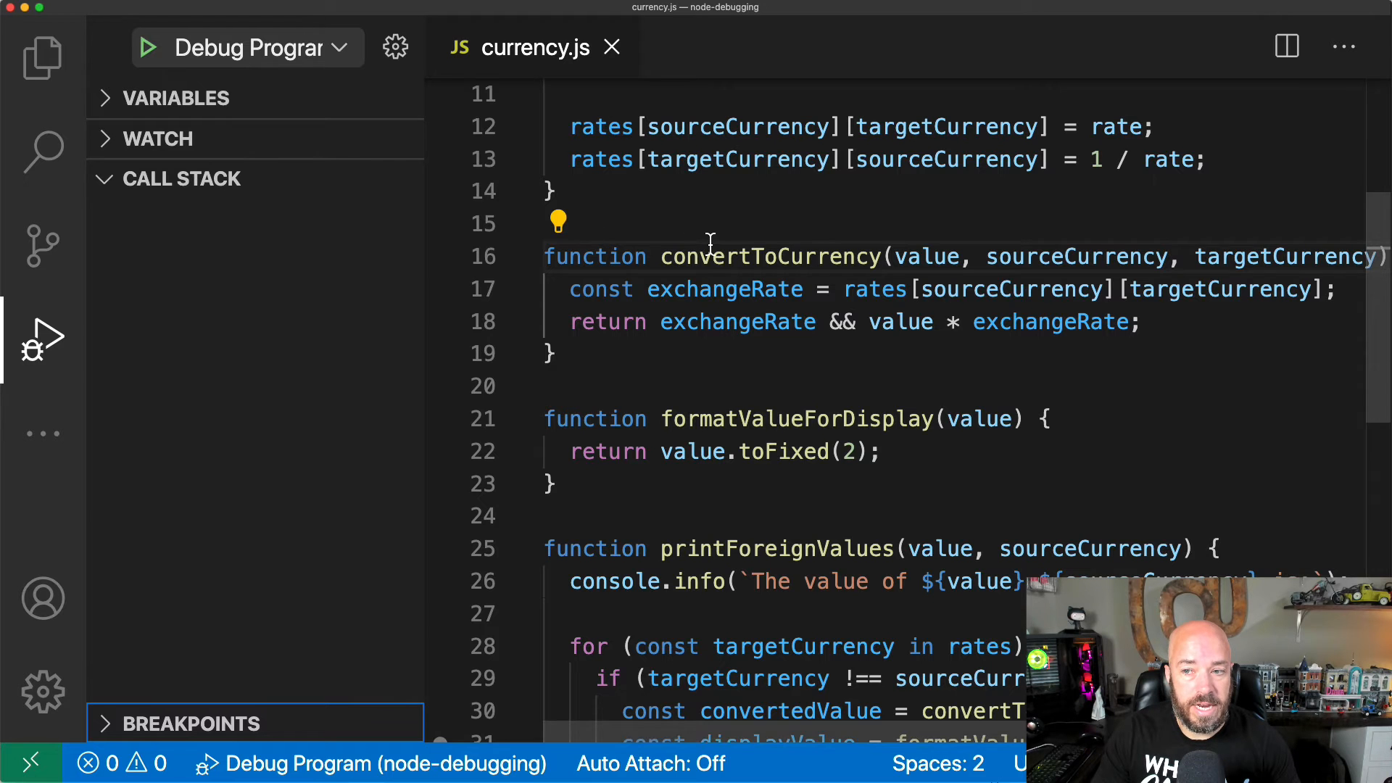
scroll(down, 3)
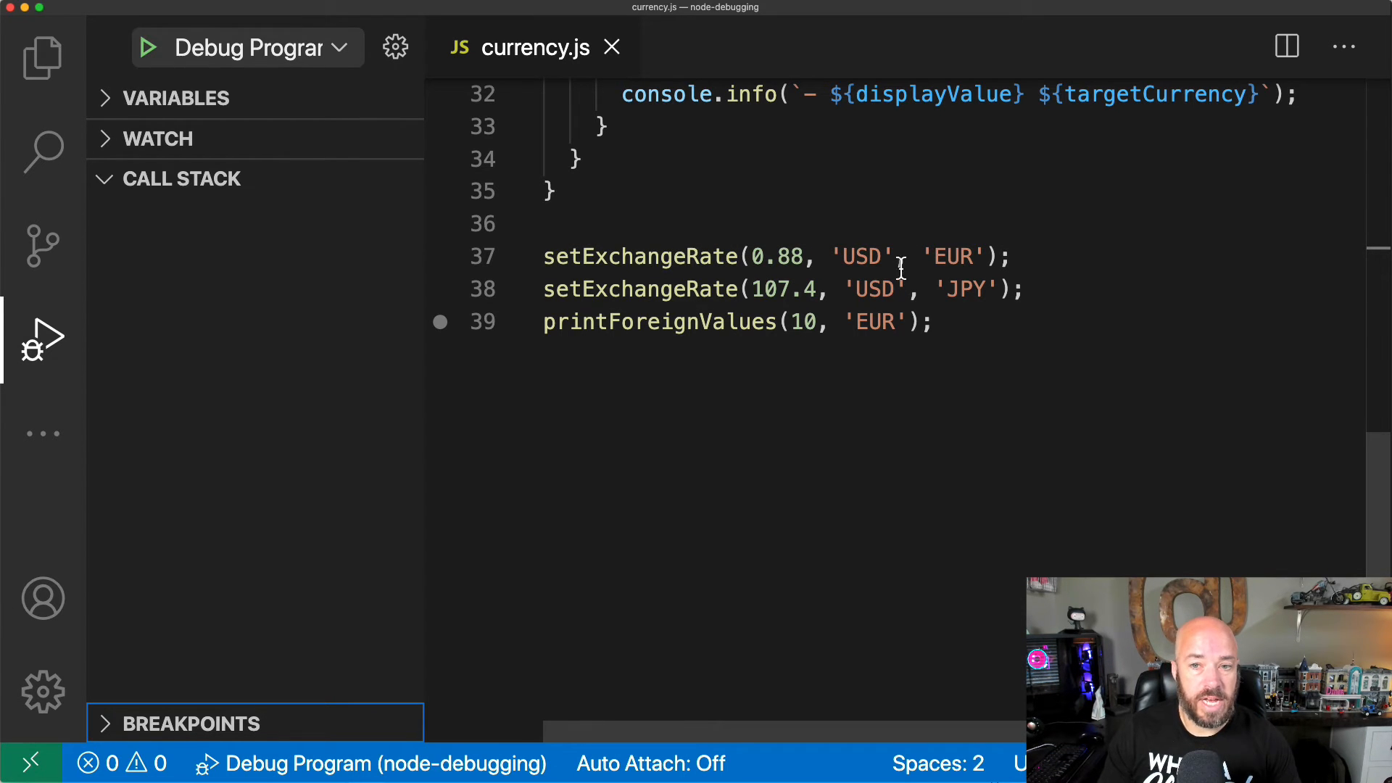
mouse_move(978, 298)
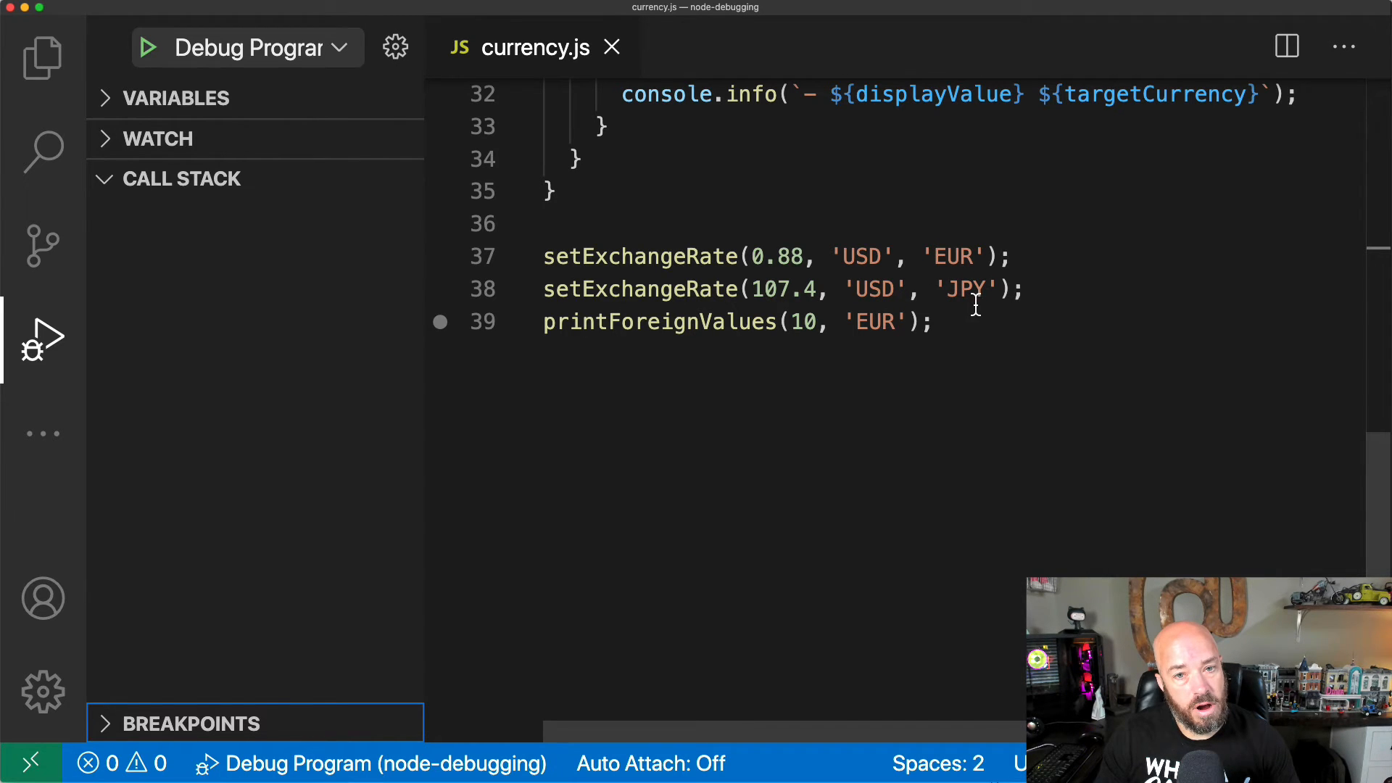
click(439, 257)
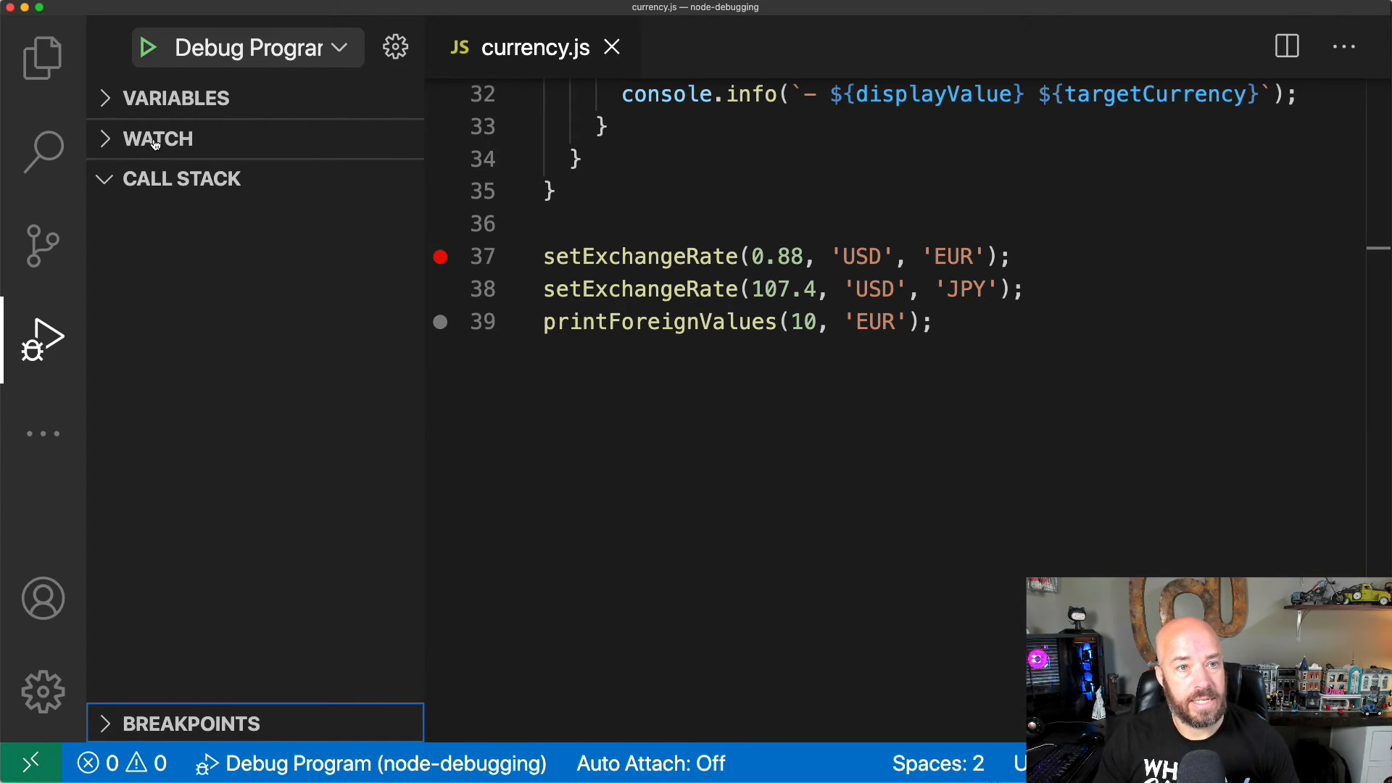
Add a 'rates' watch expression, start debugging and expand the watched rates object.
click(157, 139)
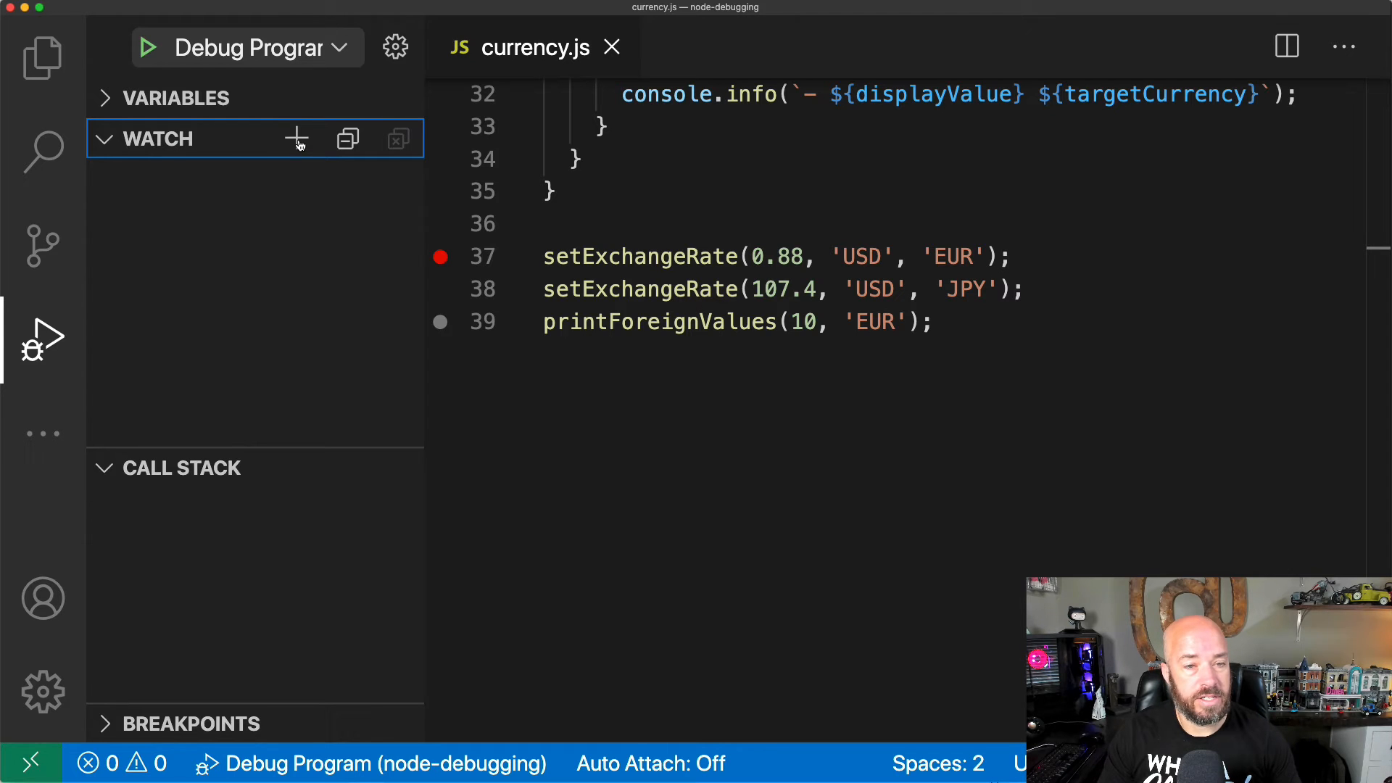
text(rat)
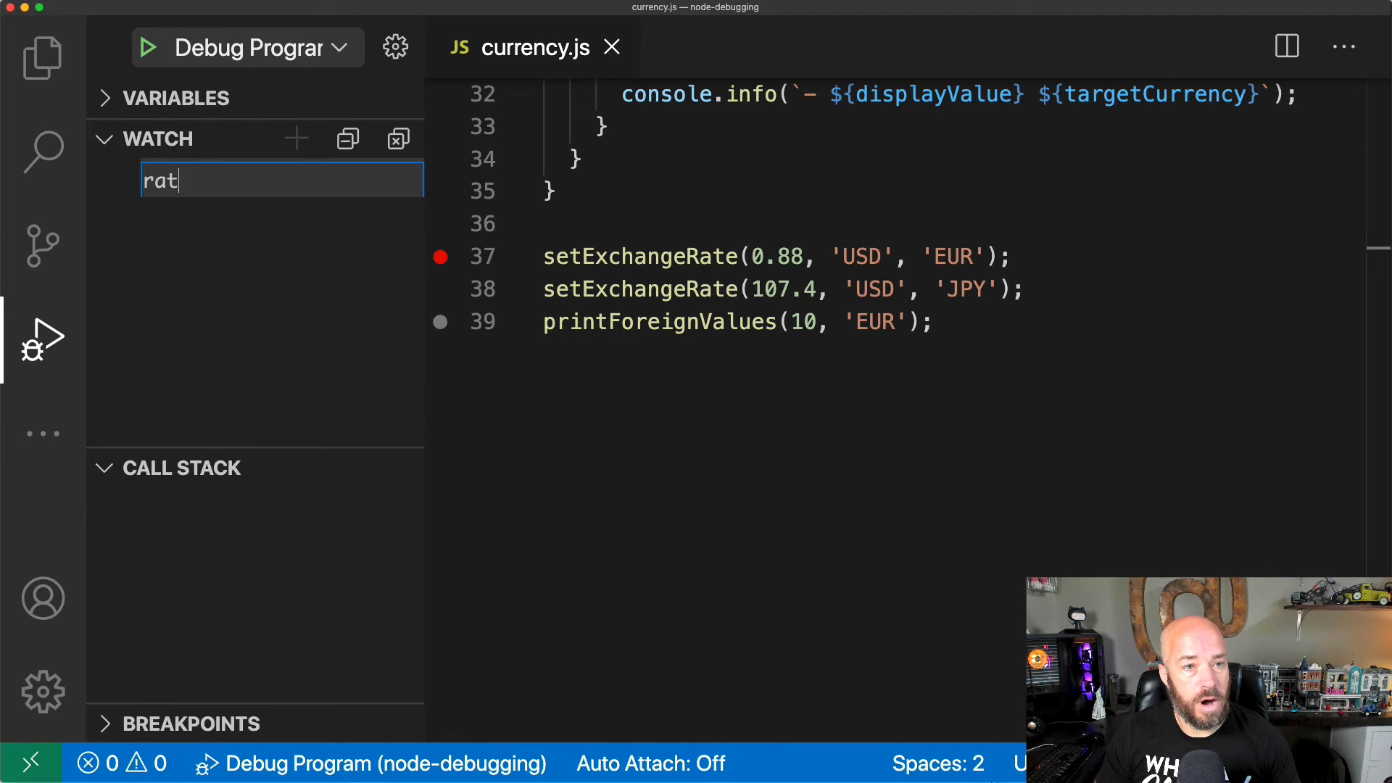
text(es)
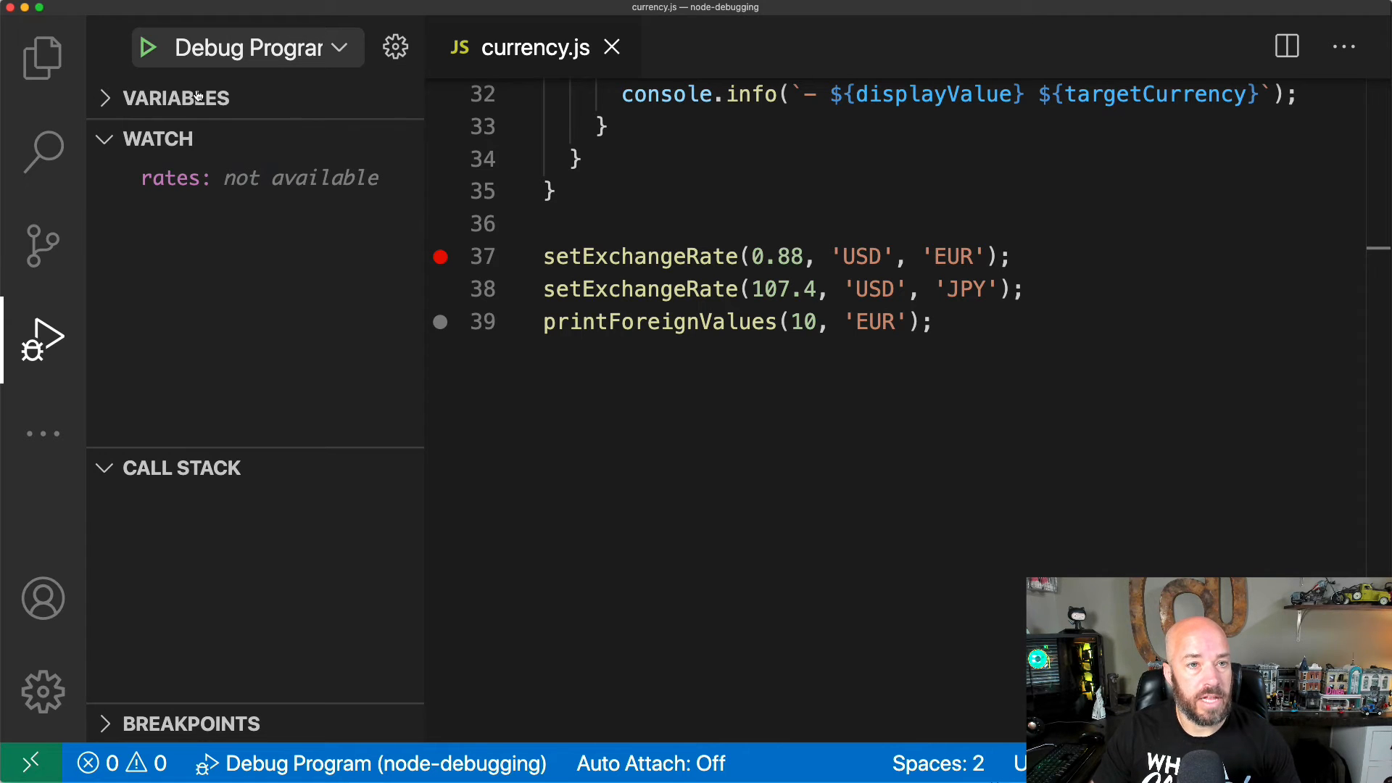
click(148, 48)
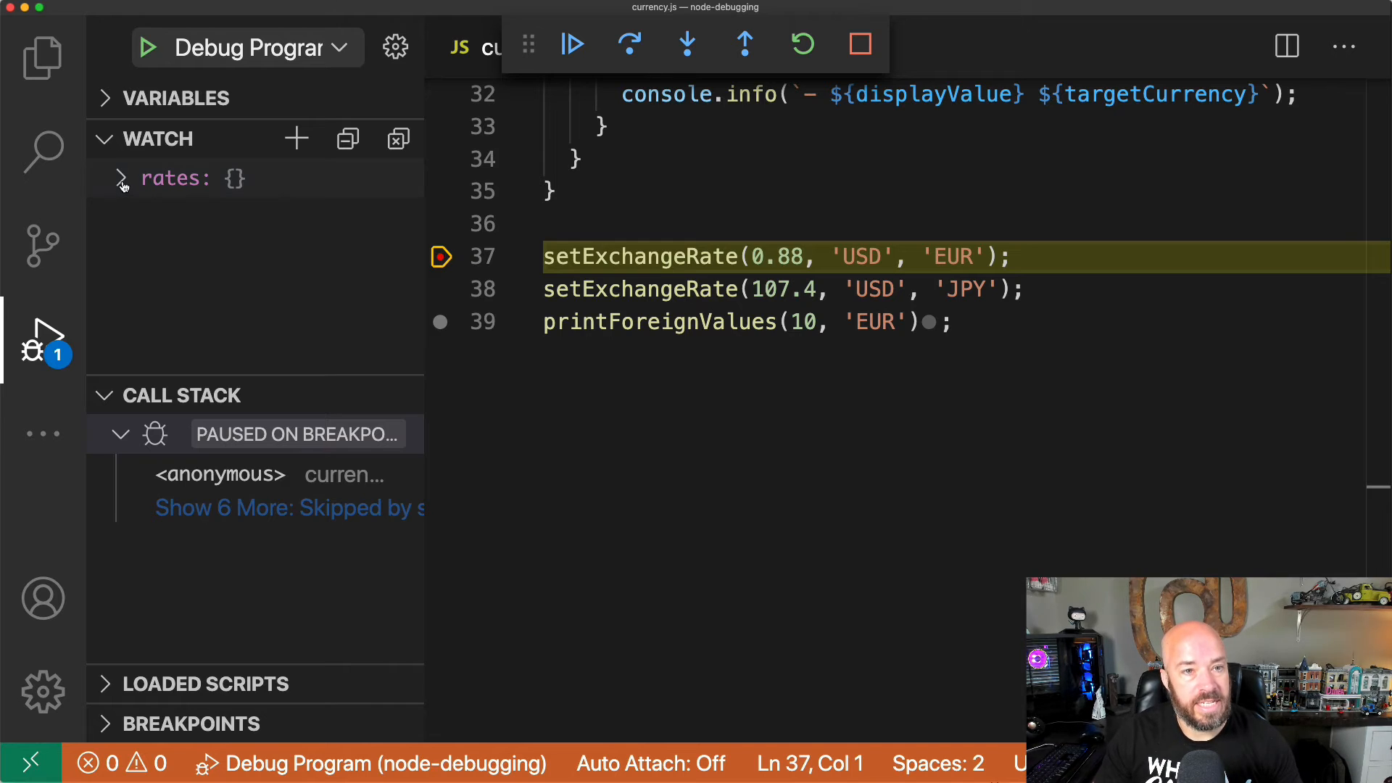
click(122, 179)
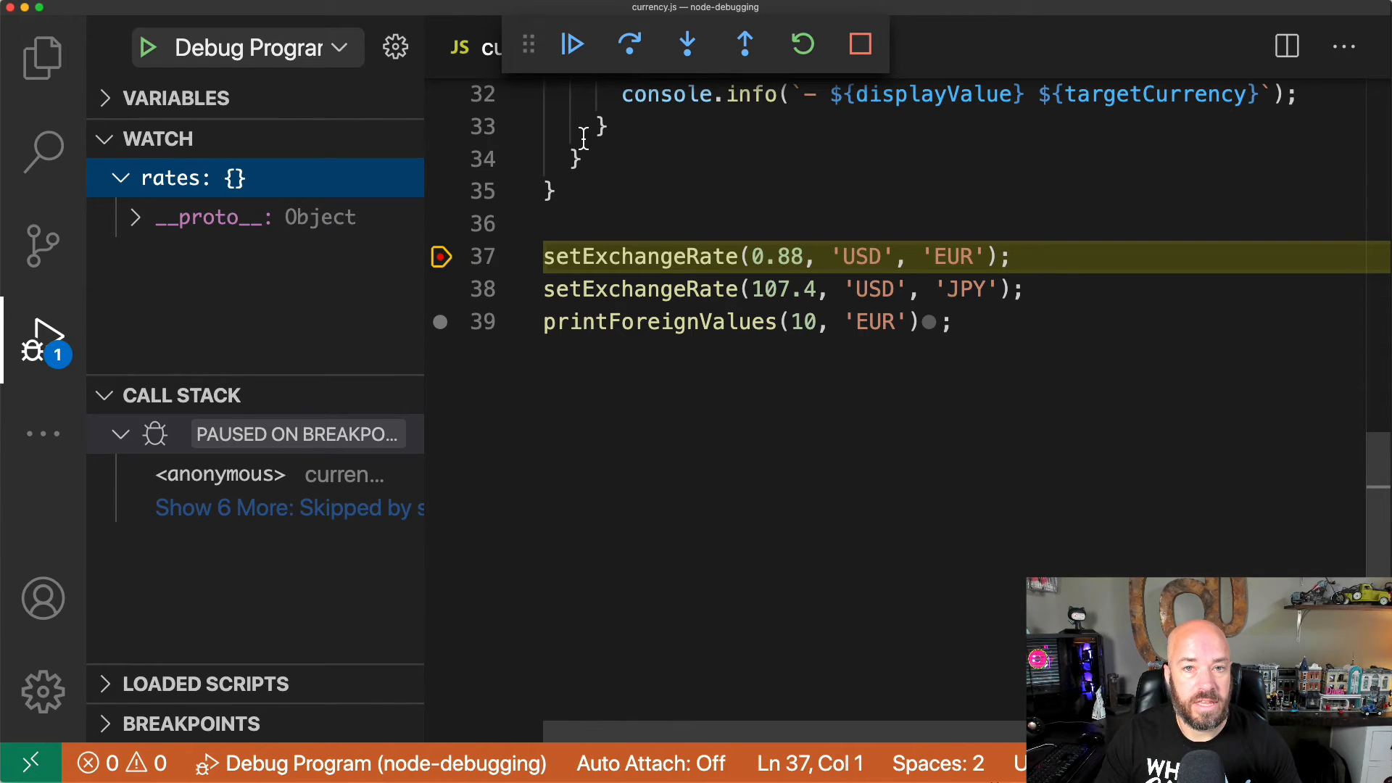
Step over both setExchangeRate calls, expanding currency entries and EUR to check its rates.
click(629, 43)
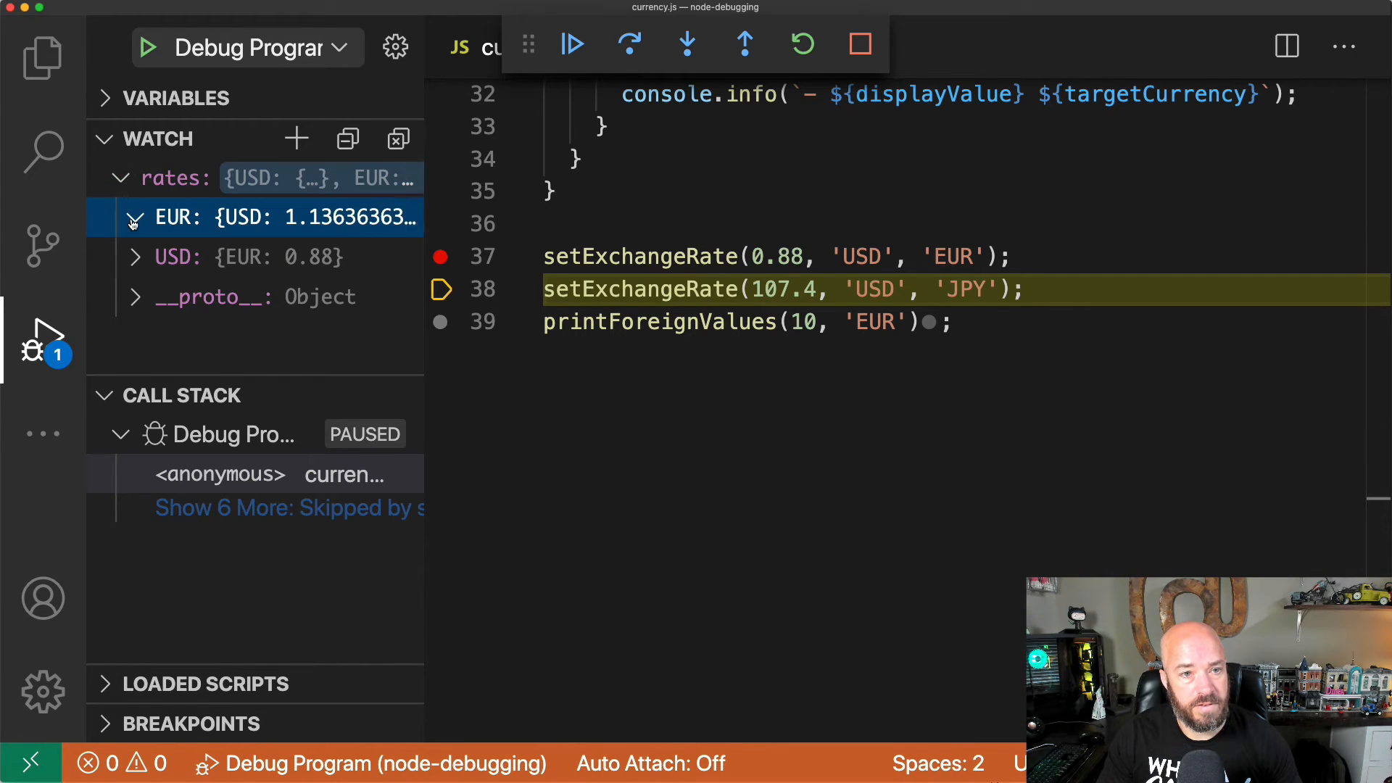
click(133, 216)
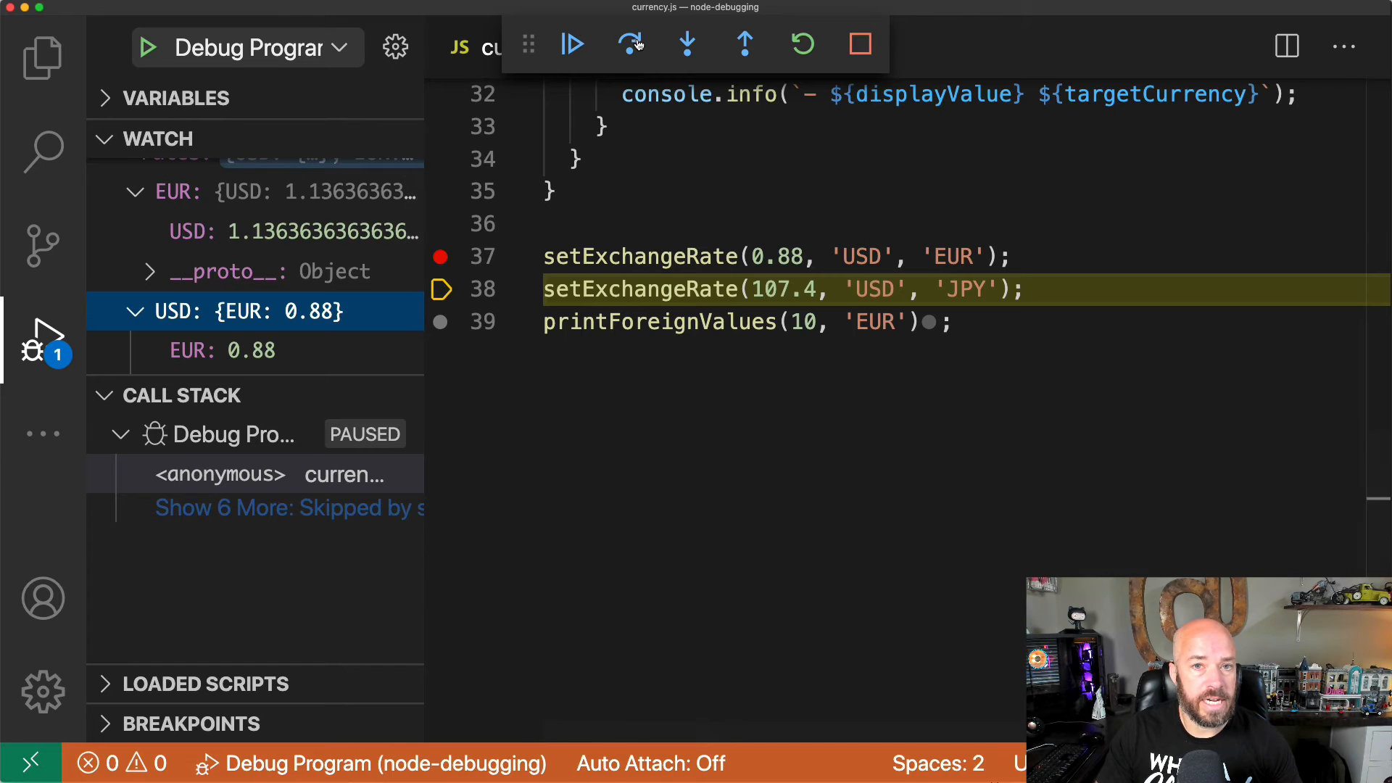
click(629, 45)
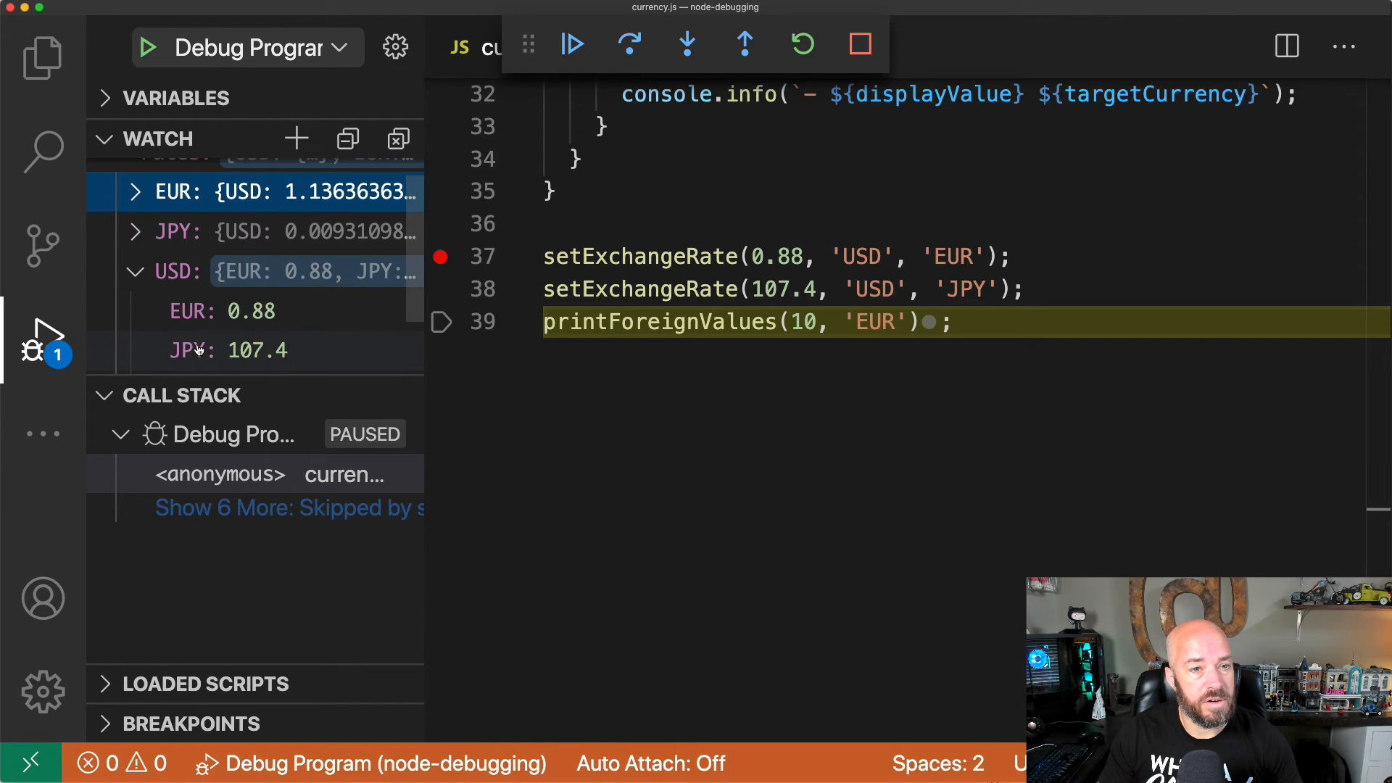
click(133, 191)
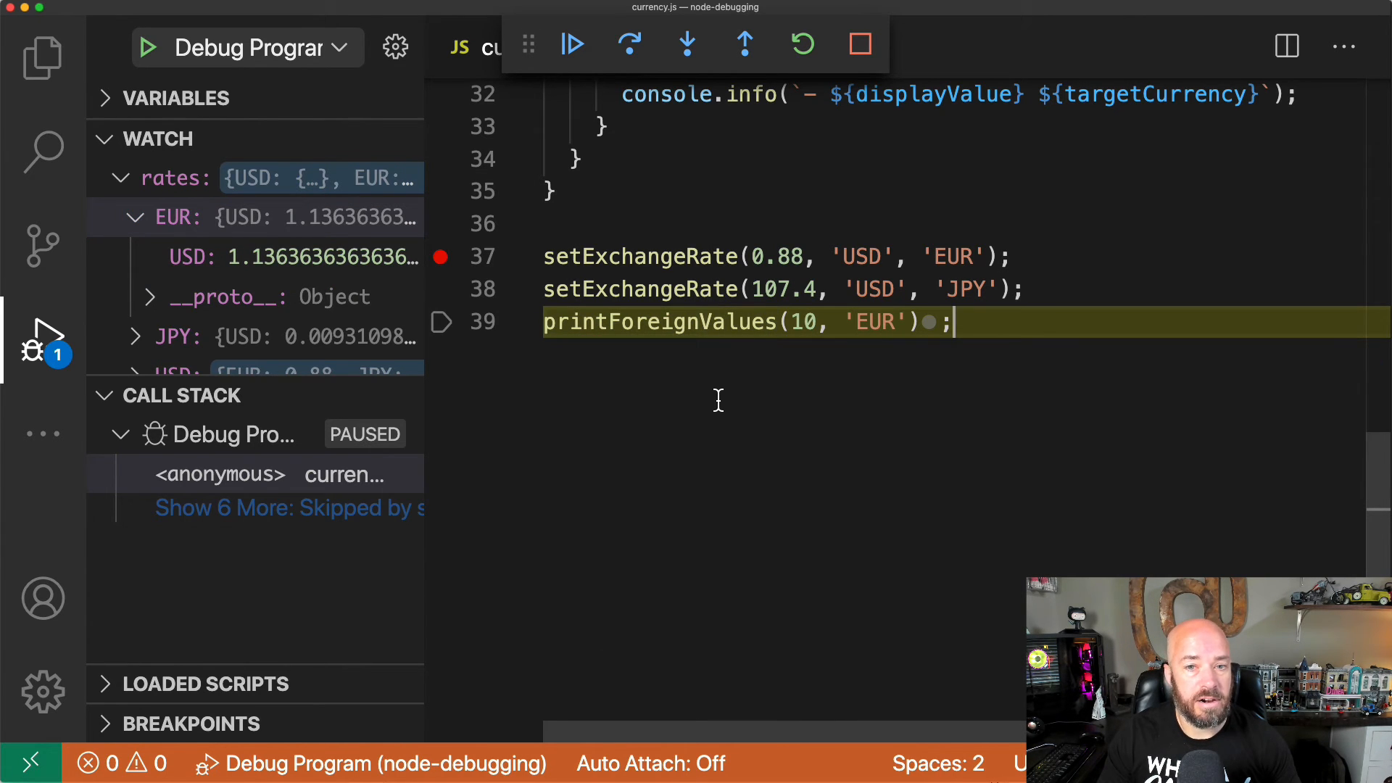
mouse_move(653, 257)
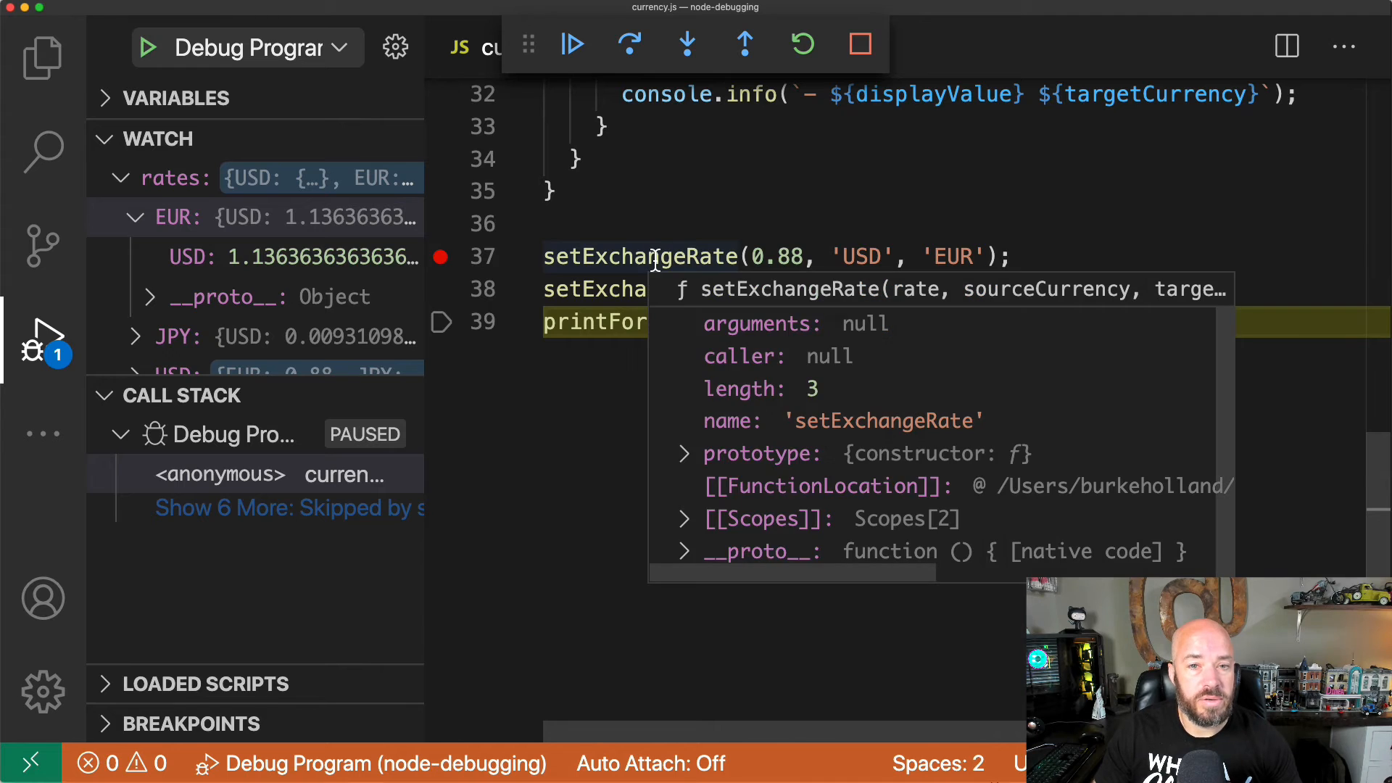
Jump to setExchangeRate, stop debugging and select lines 12–13 for the for...in pivot-rate loop.
right_click(701, 257)
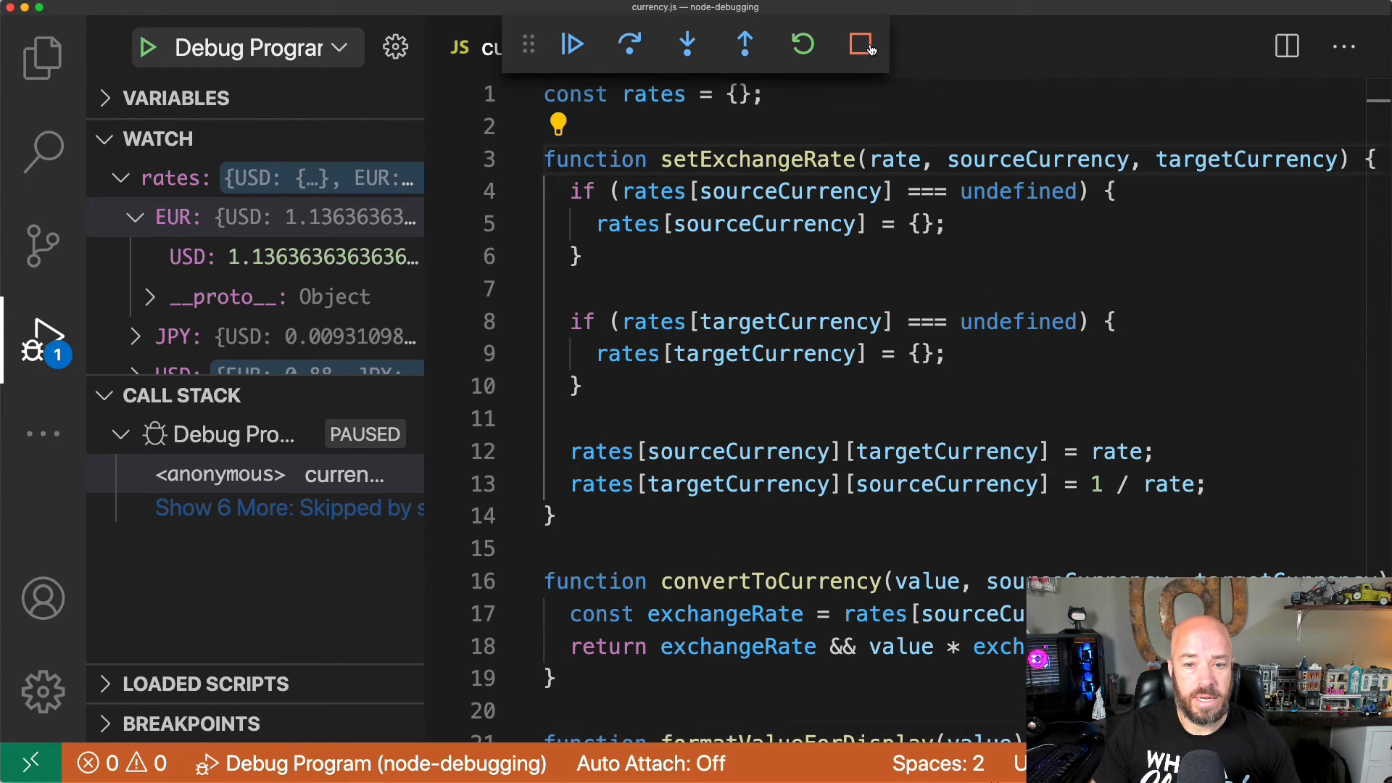
click(860, 43)
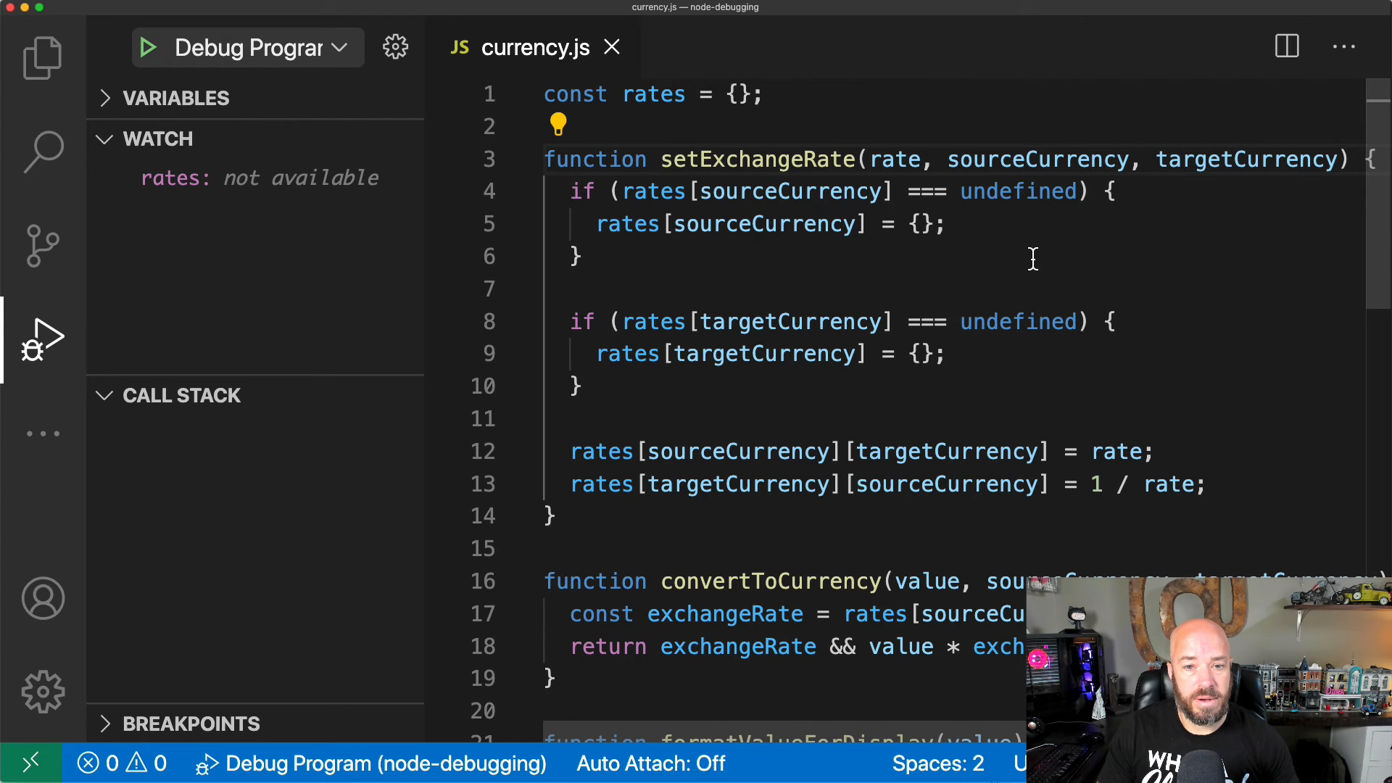
scroll(down, 3)
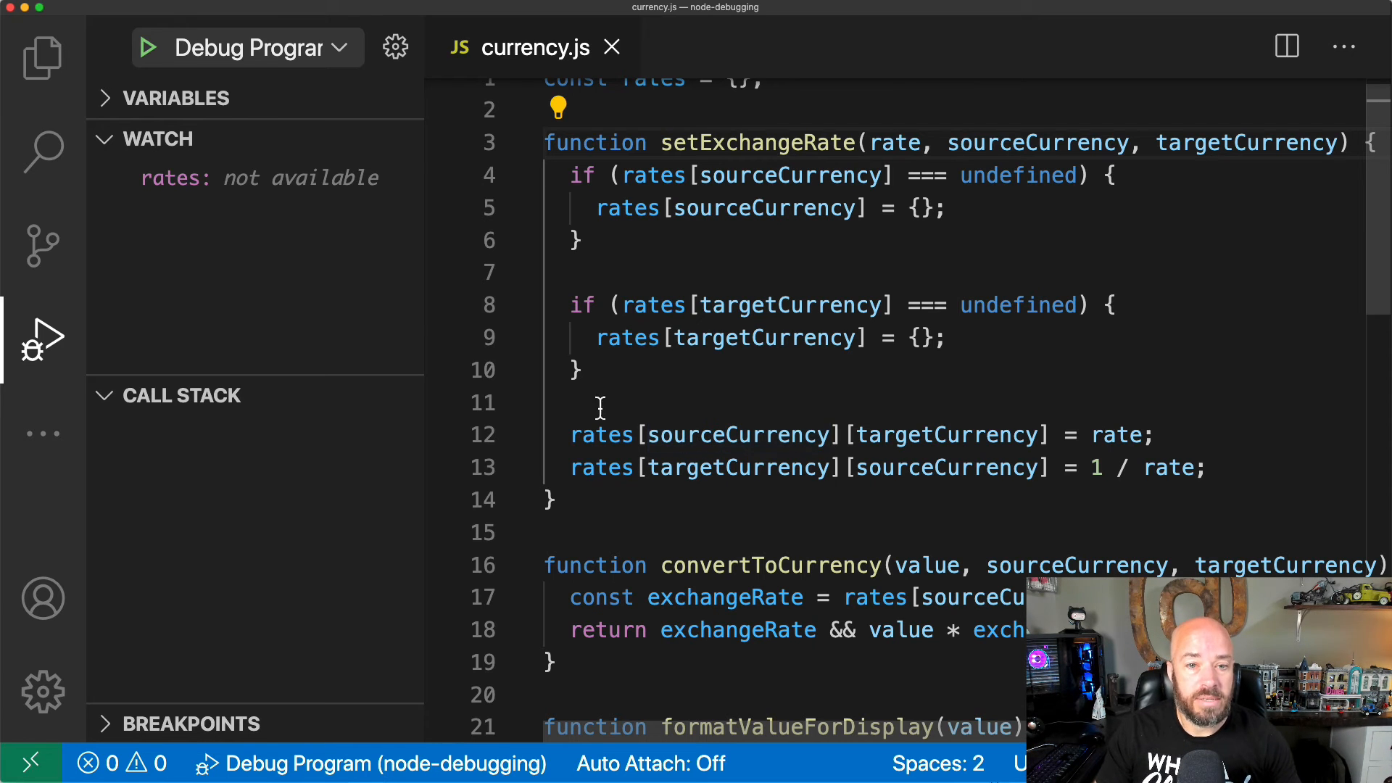
drag(572, 435, 1204, 468)
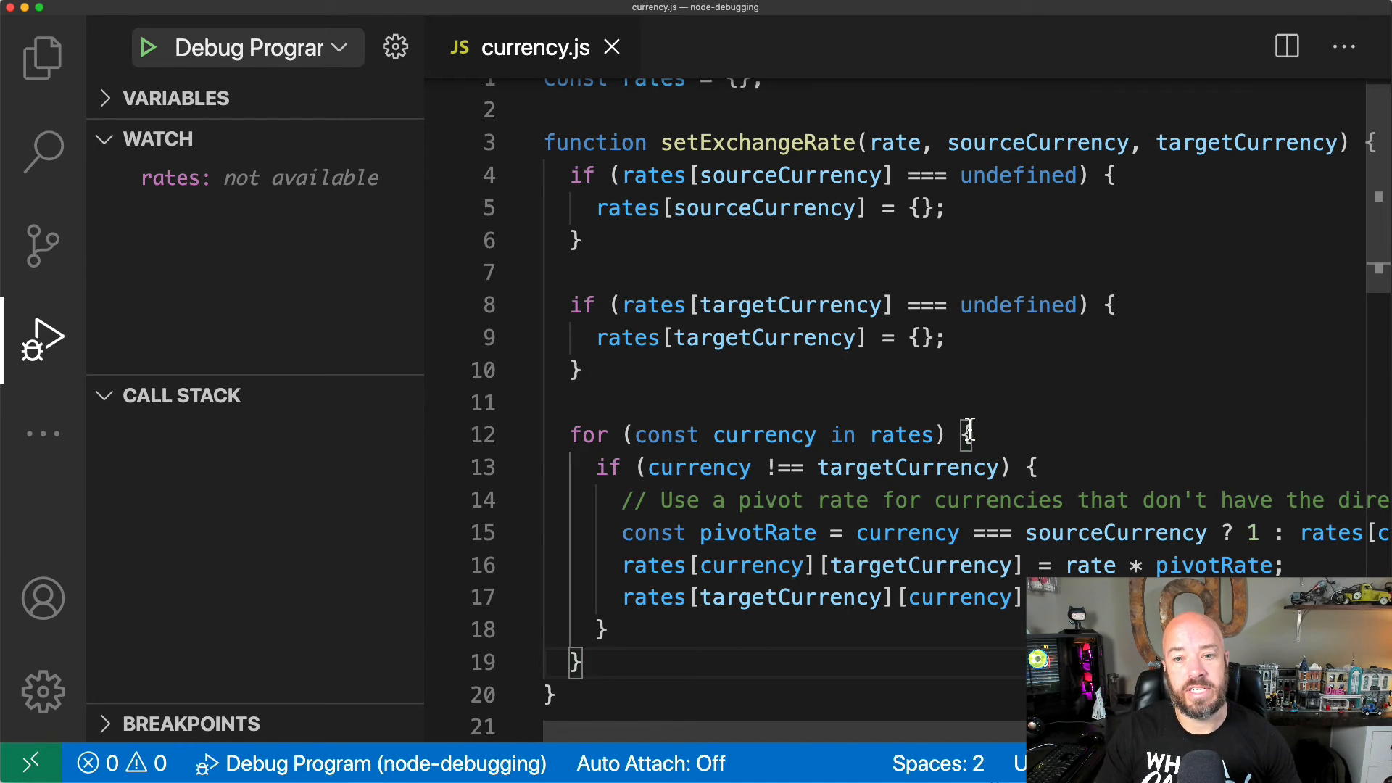
mouse_move(832, 433)
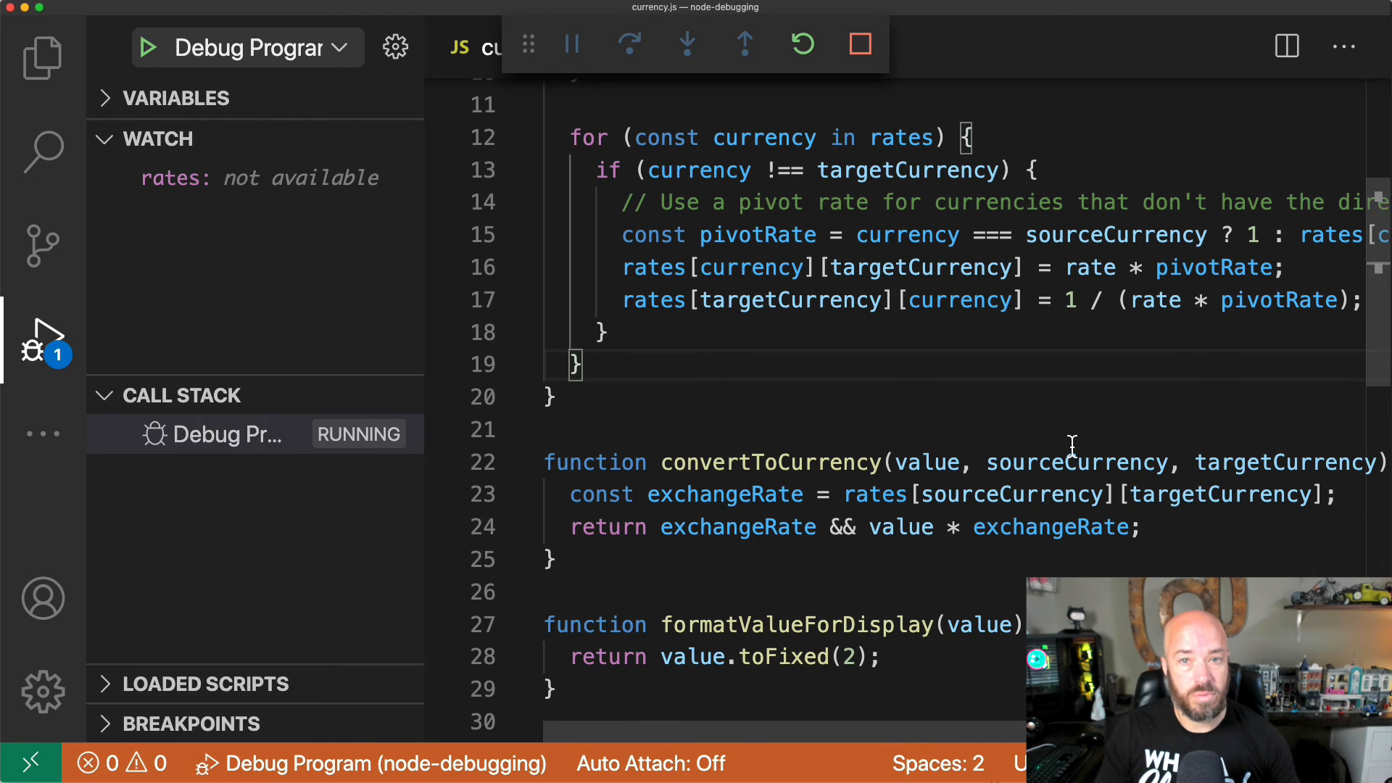
Start debugging the updated currency.js, pause at line 43 and continue to completion.
click(571, 43)
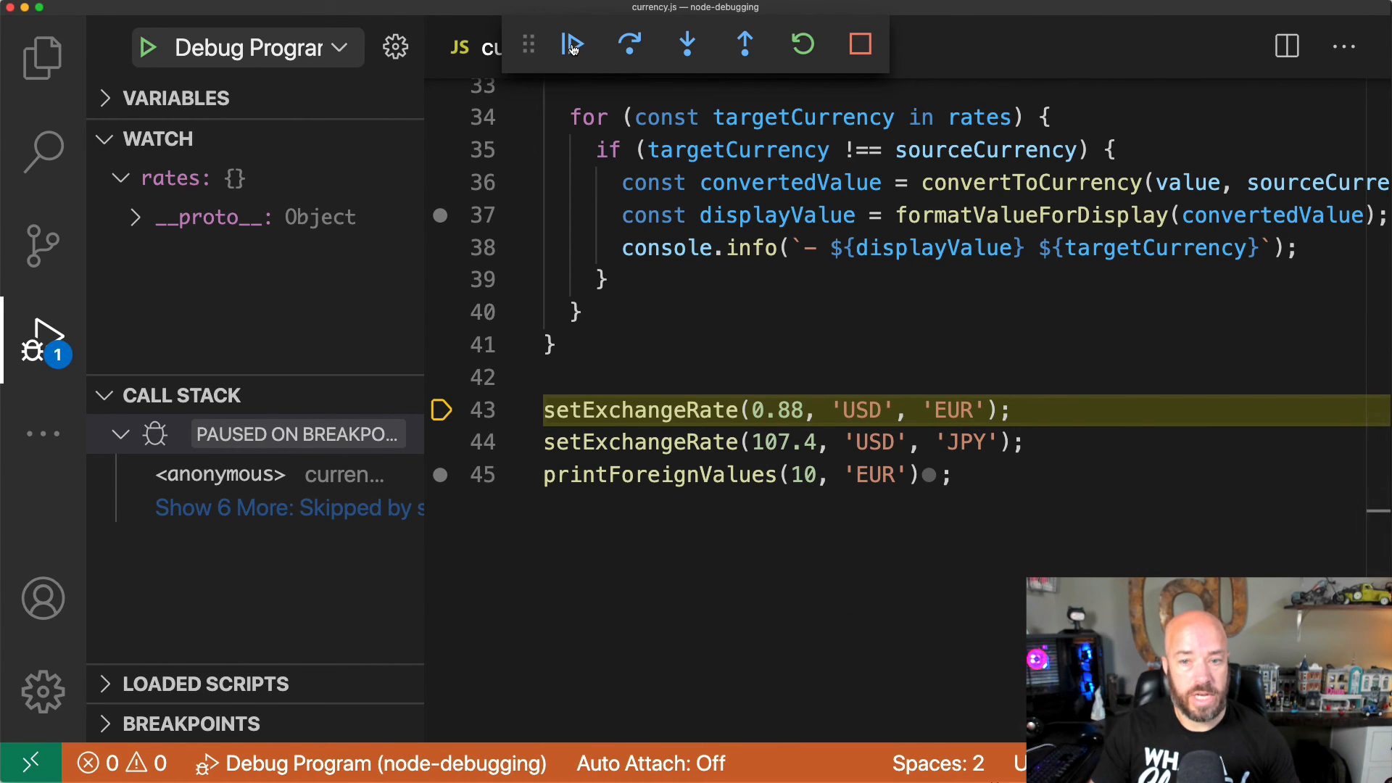
click(859, 43)
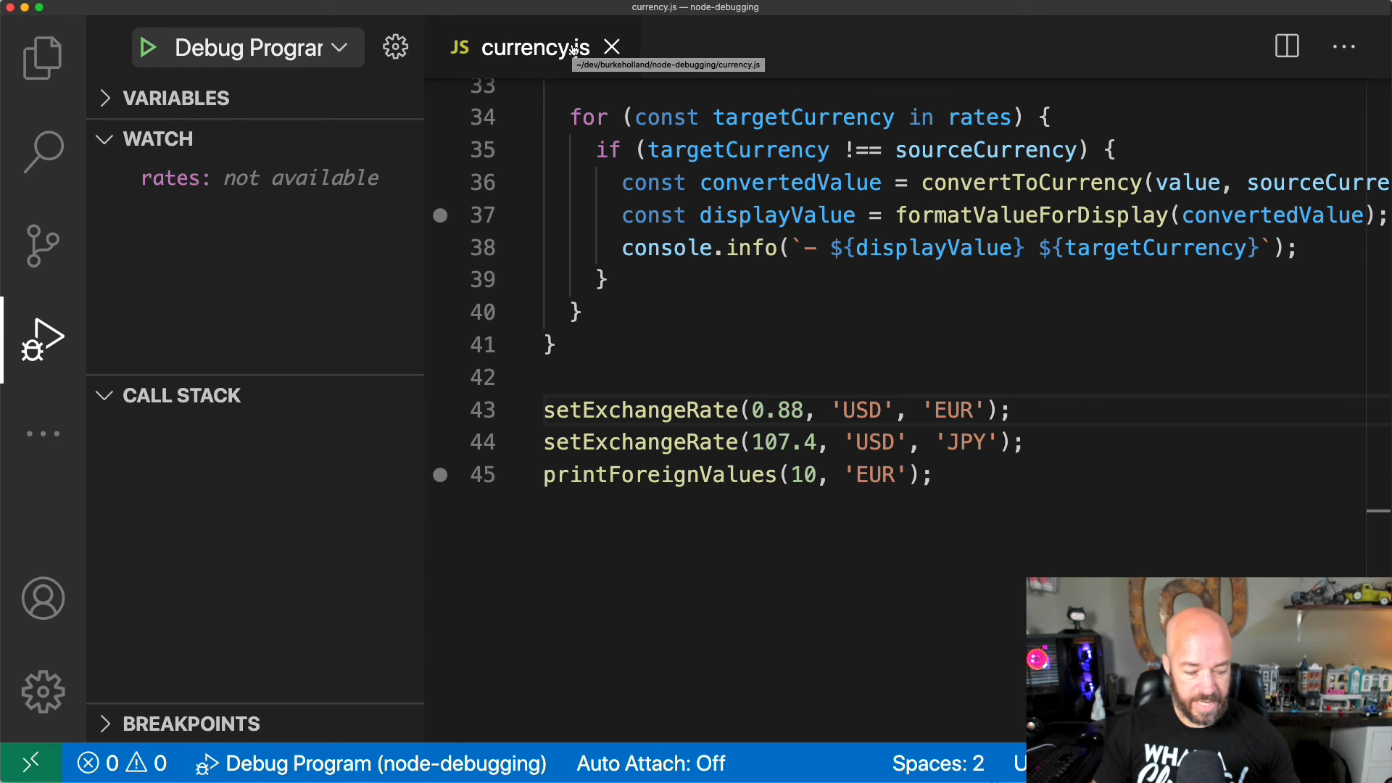